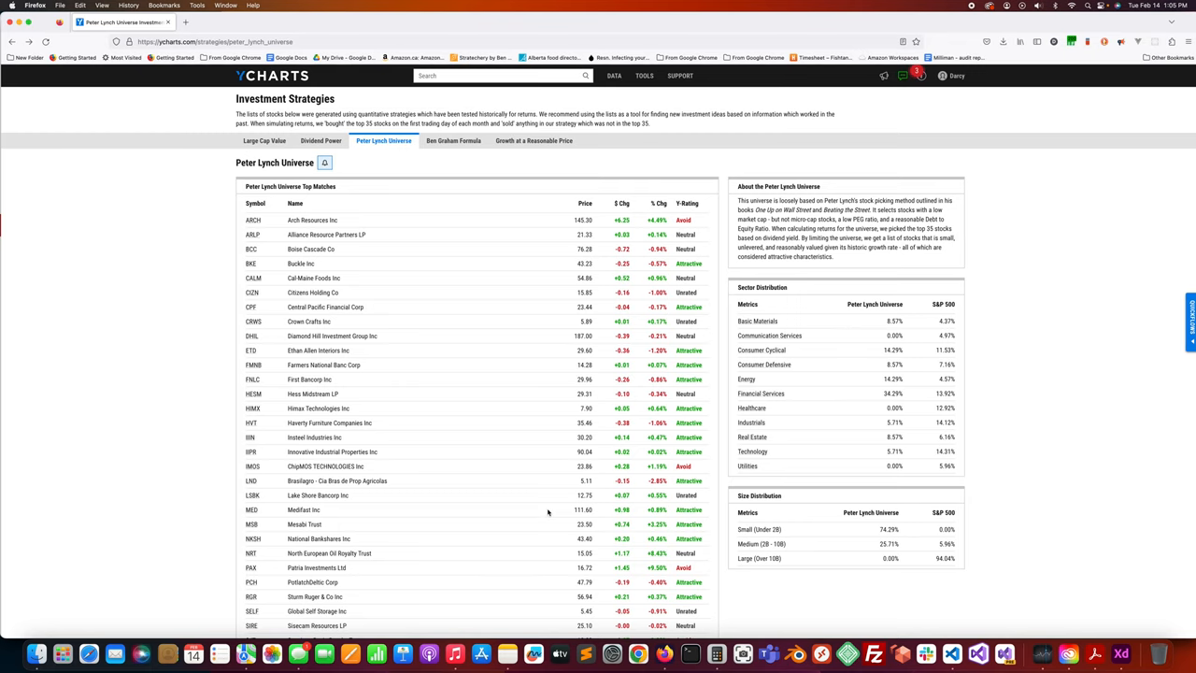
Scroll the Peter Lynch Universe watchlist down toward San Juan Basin Royalty Trust (SJT).
scroll("down", 3)
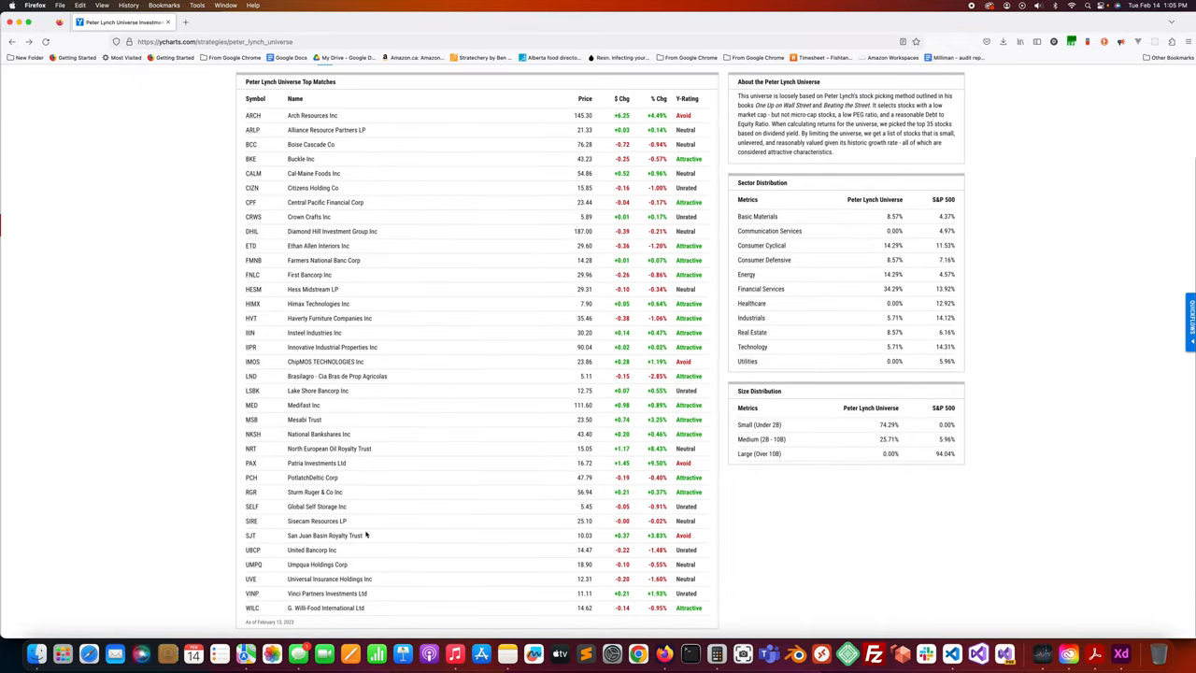
mouse_move(250, 534)
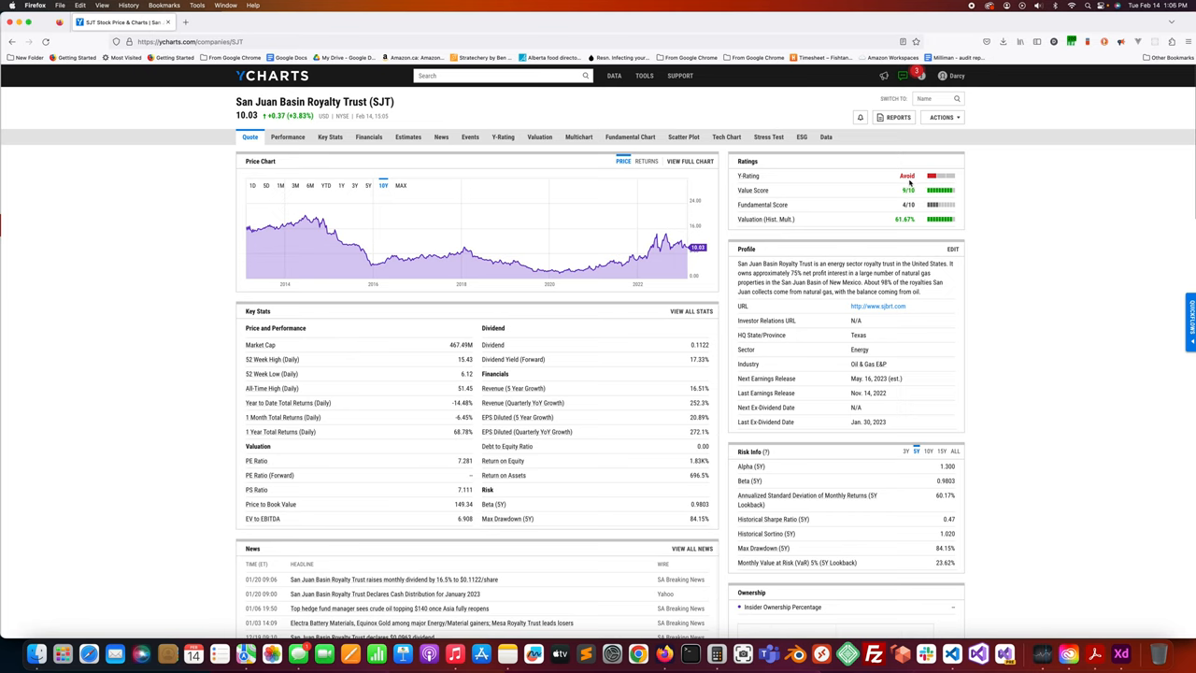
mouse_move(910, 192)
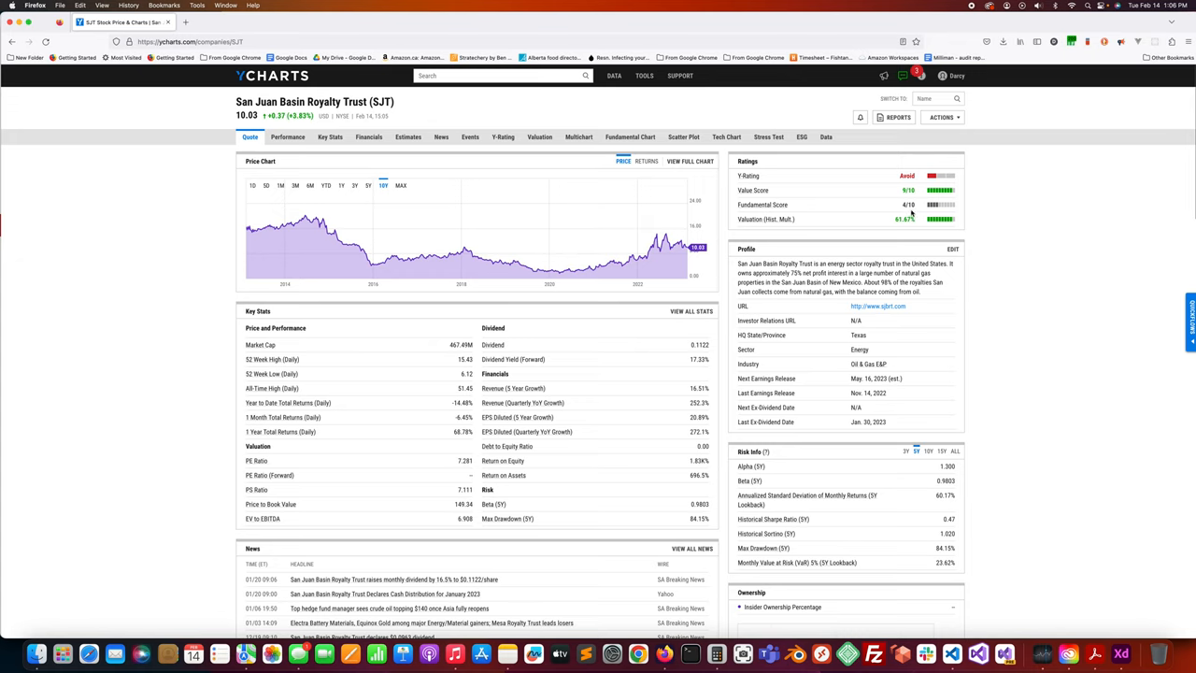
mouse_move(811, 232)
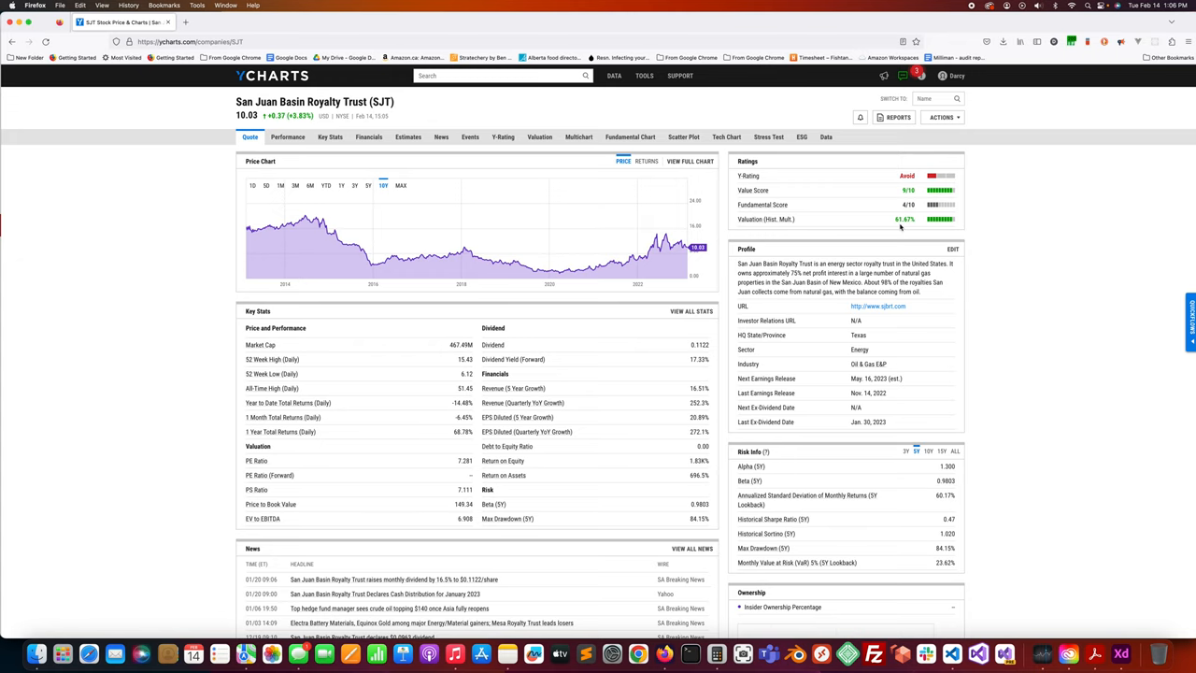
mouse_move(900, 228)
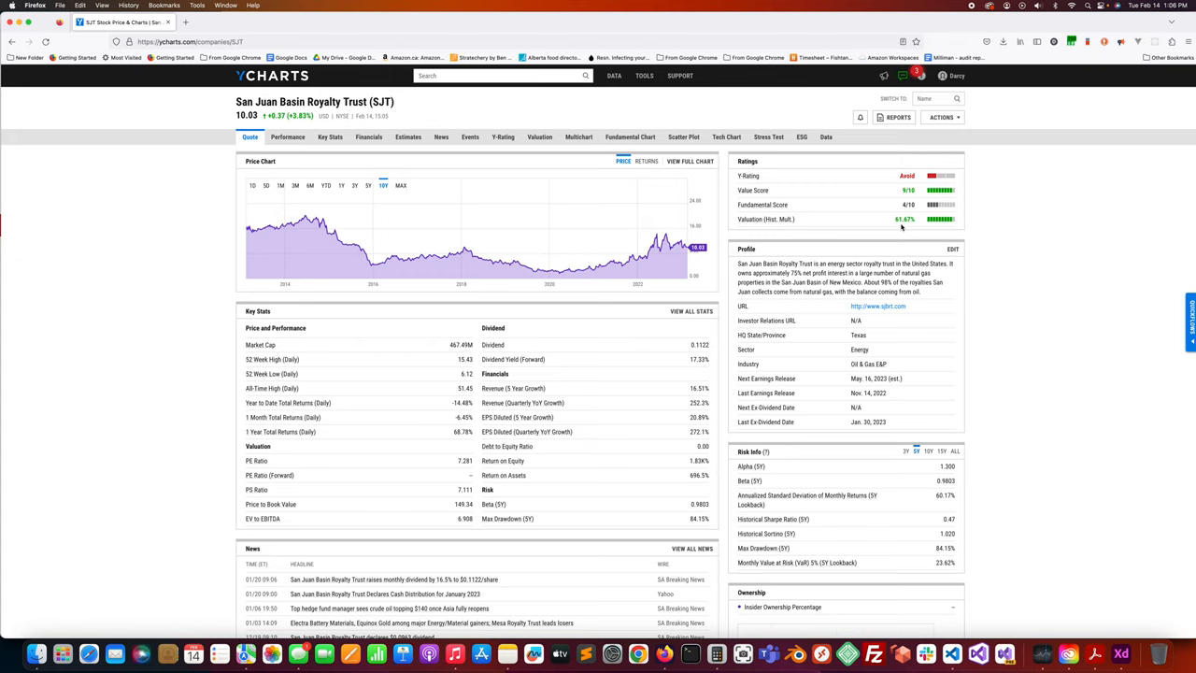
mouse_move(903, 228)
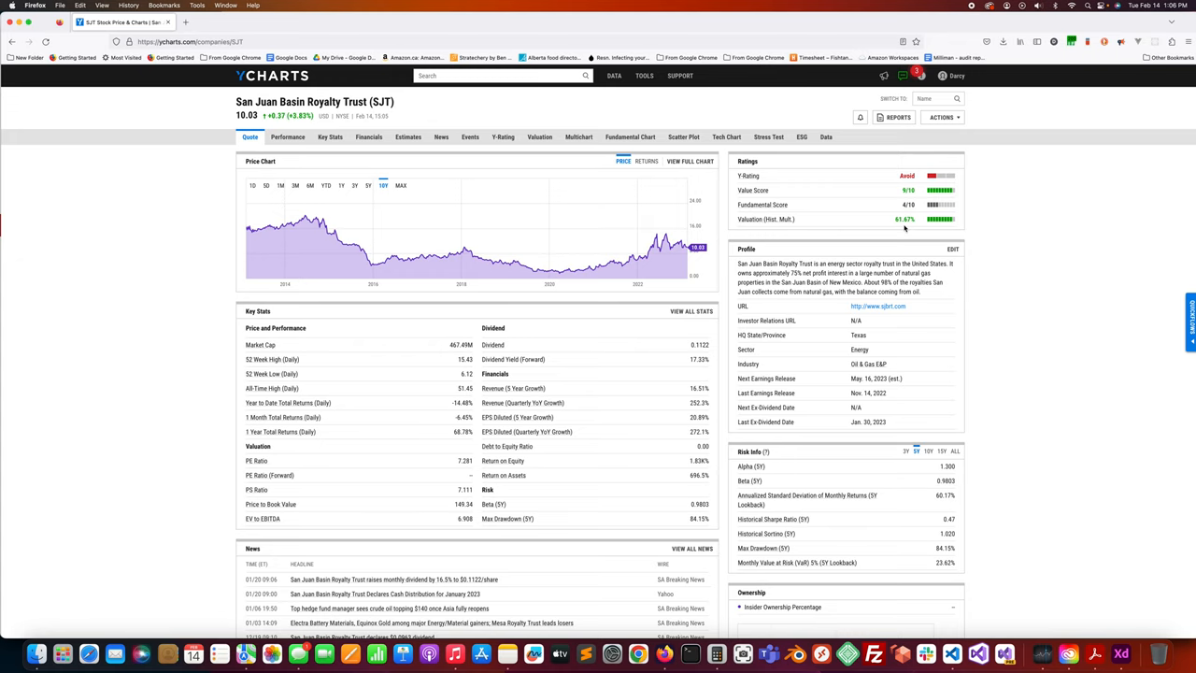
mouse_move(747, 269)
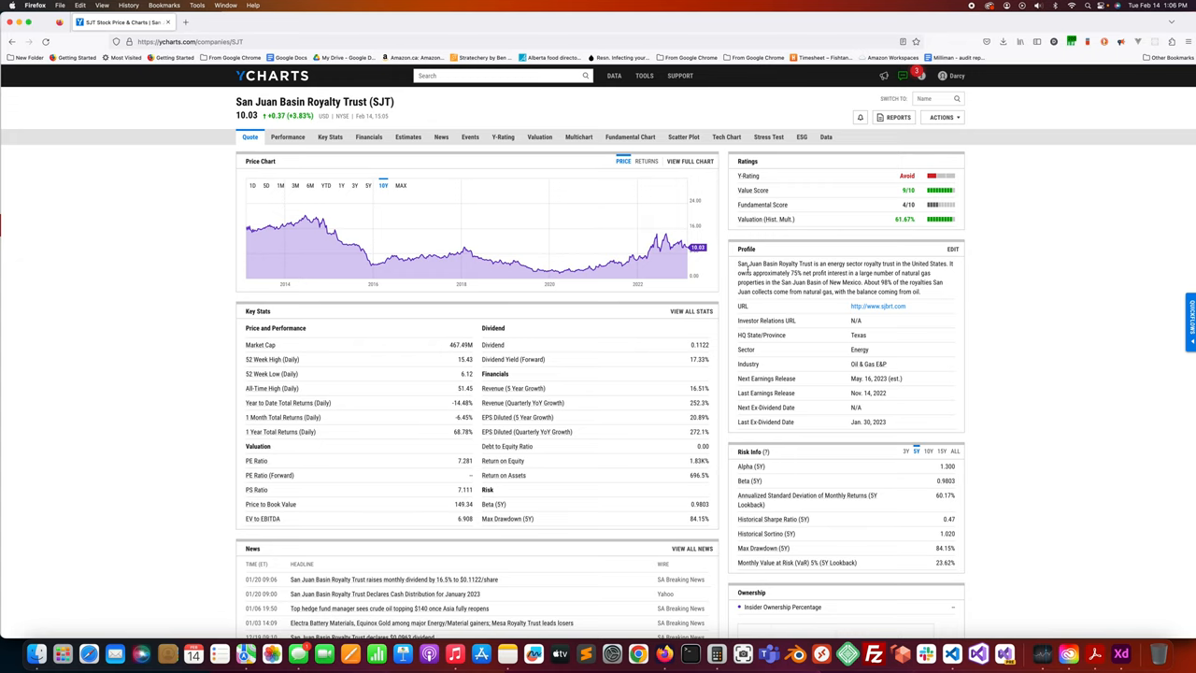
mouse_move(747, 273)
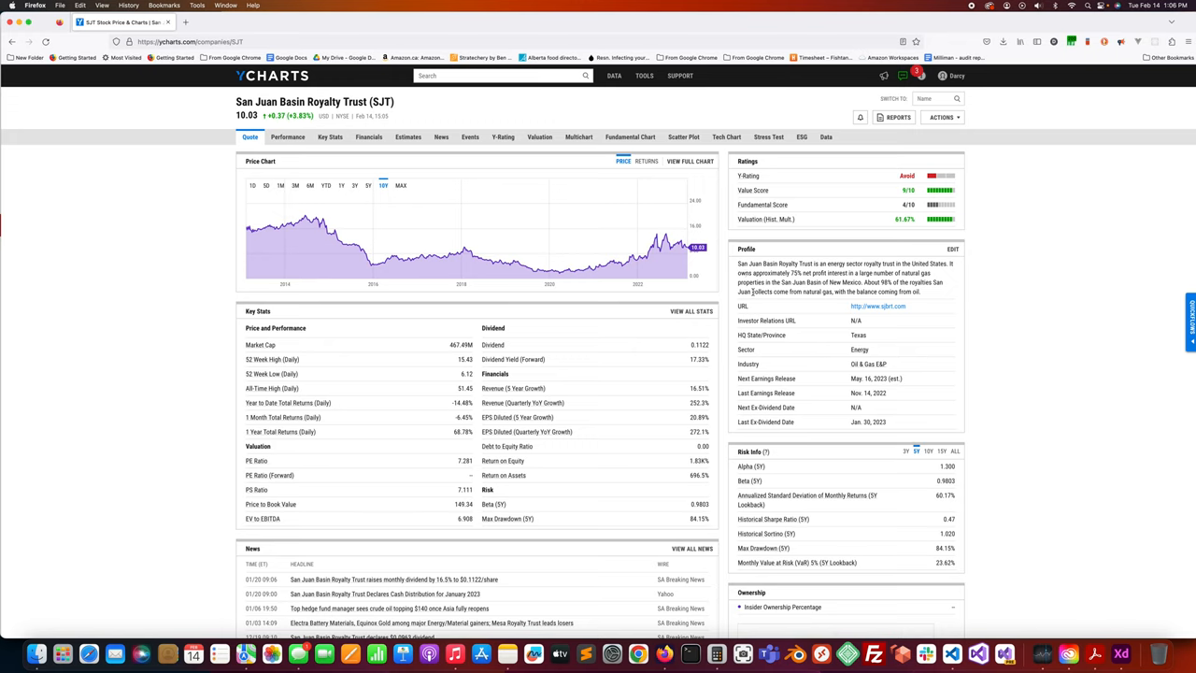
mouse_move(751, 292)
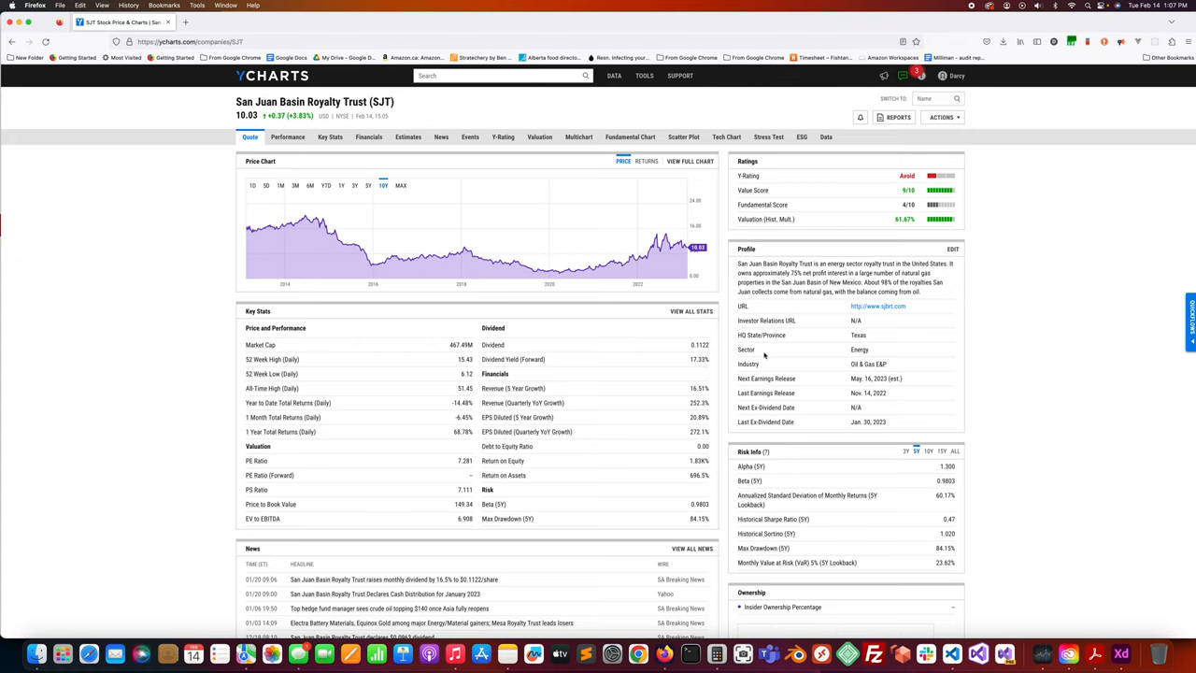
mouse_move(732, 369)
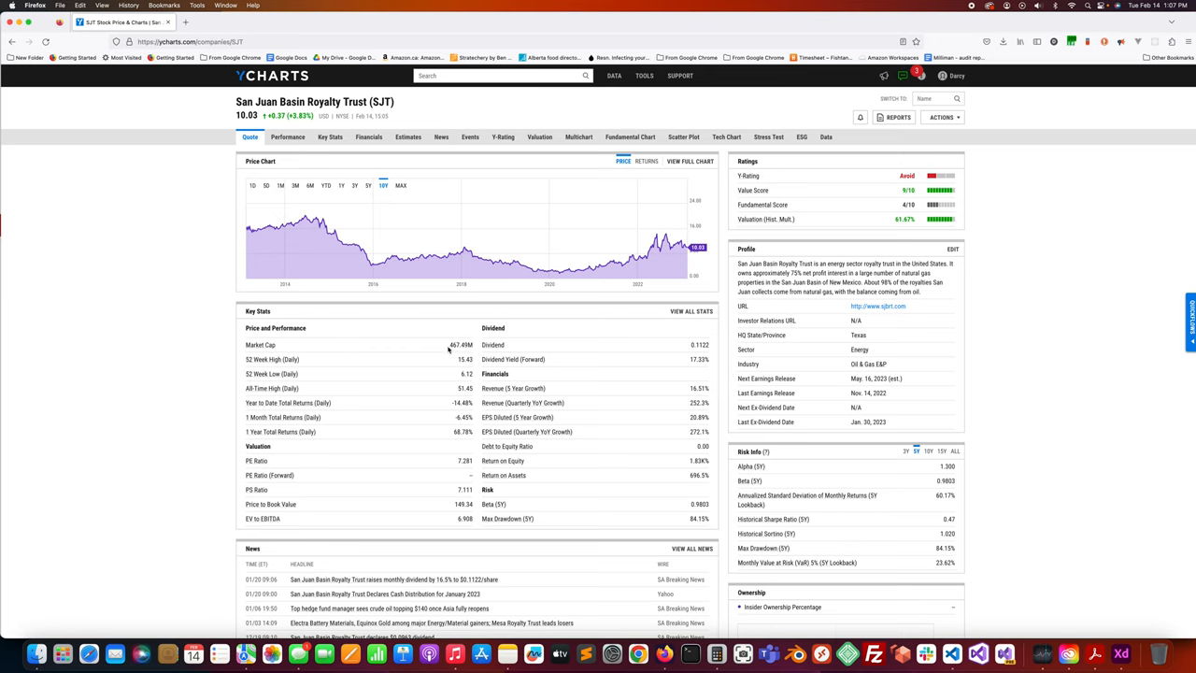
mouse_move(460, 355)
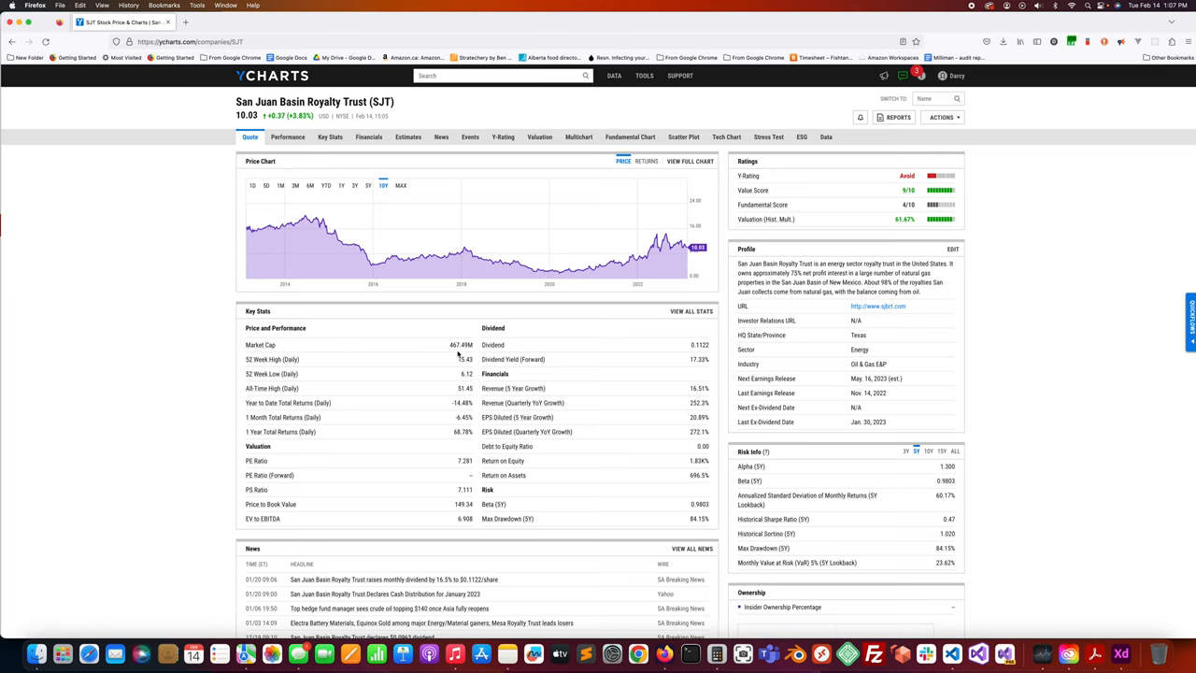
mouse_move(676, 372)
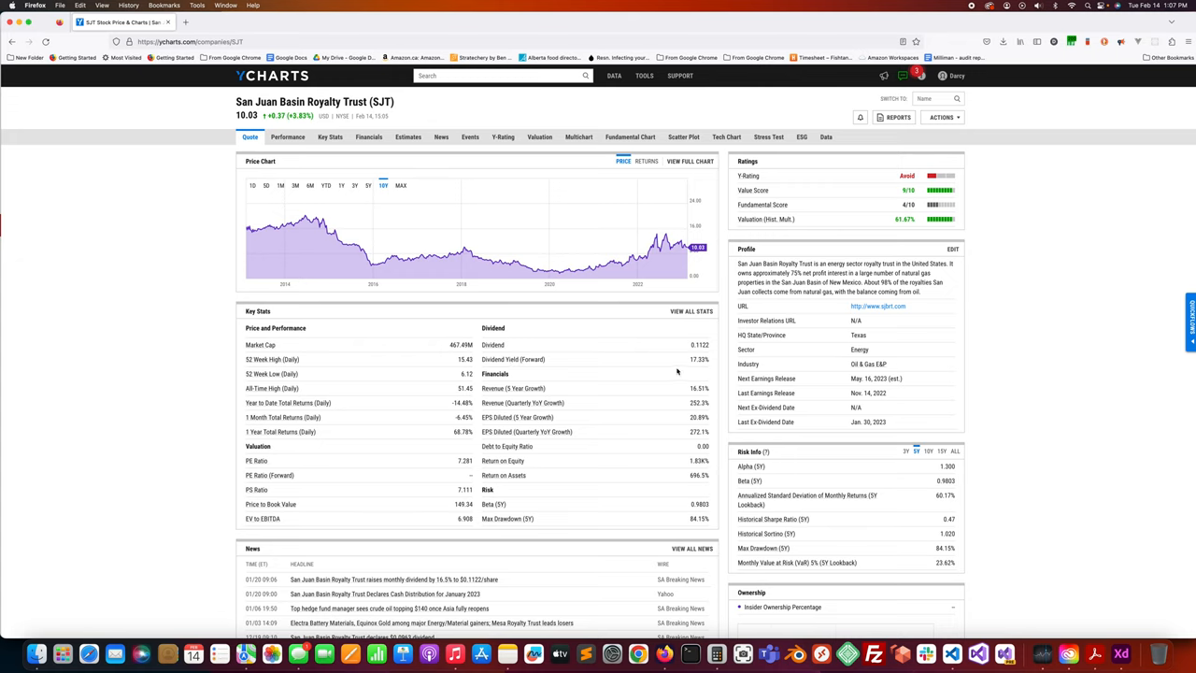
mouse_move(699, 366)
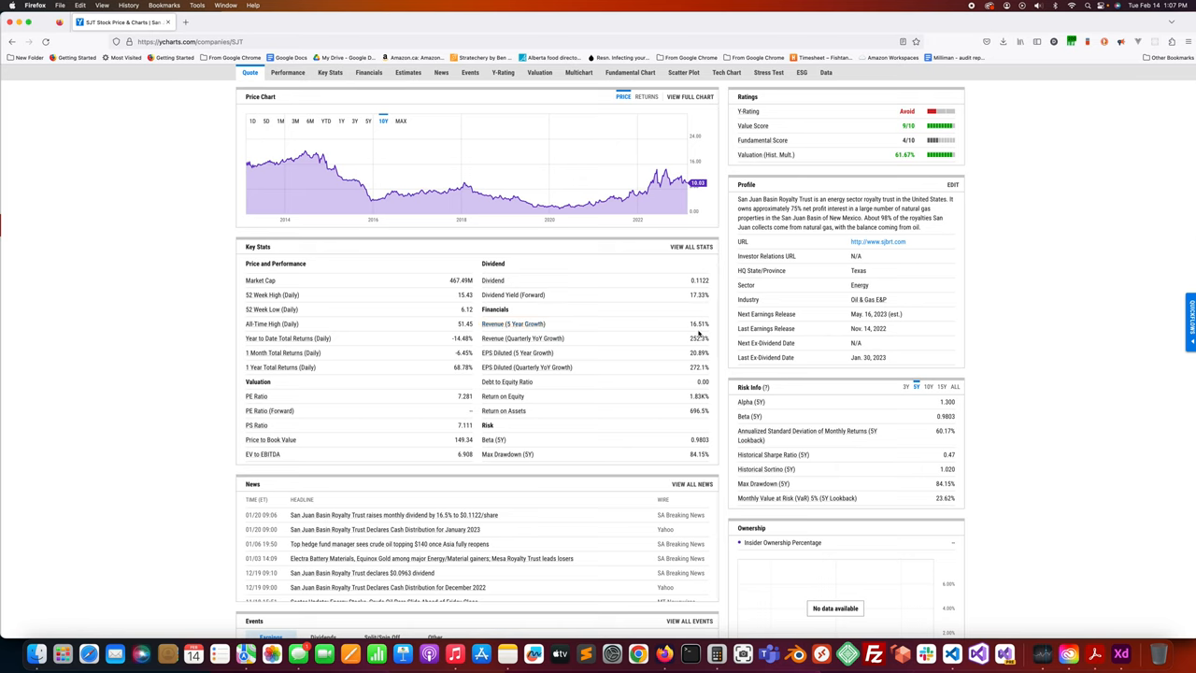
mouse_move(695, 346)
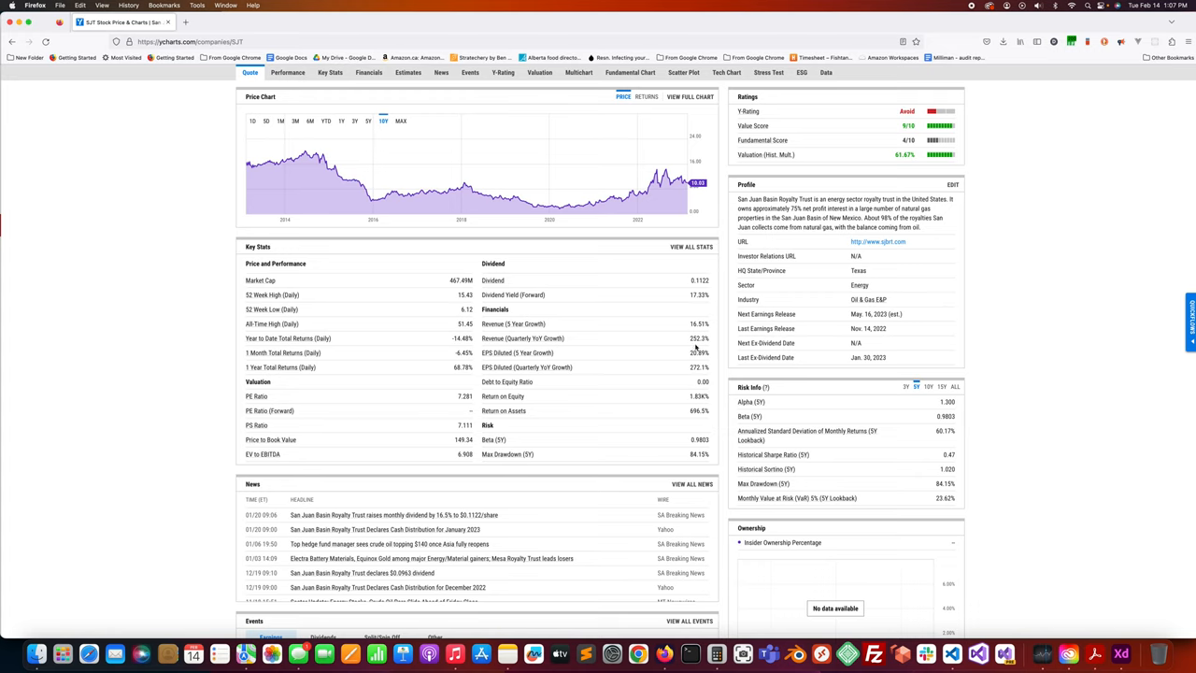
mouse_move(550, 359)
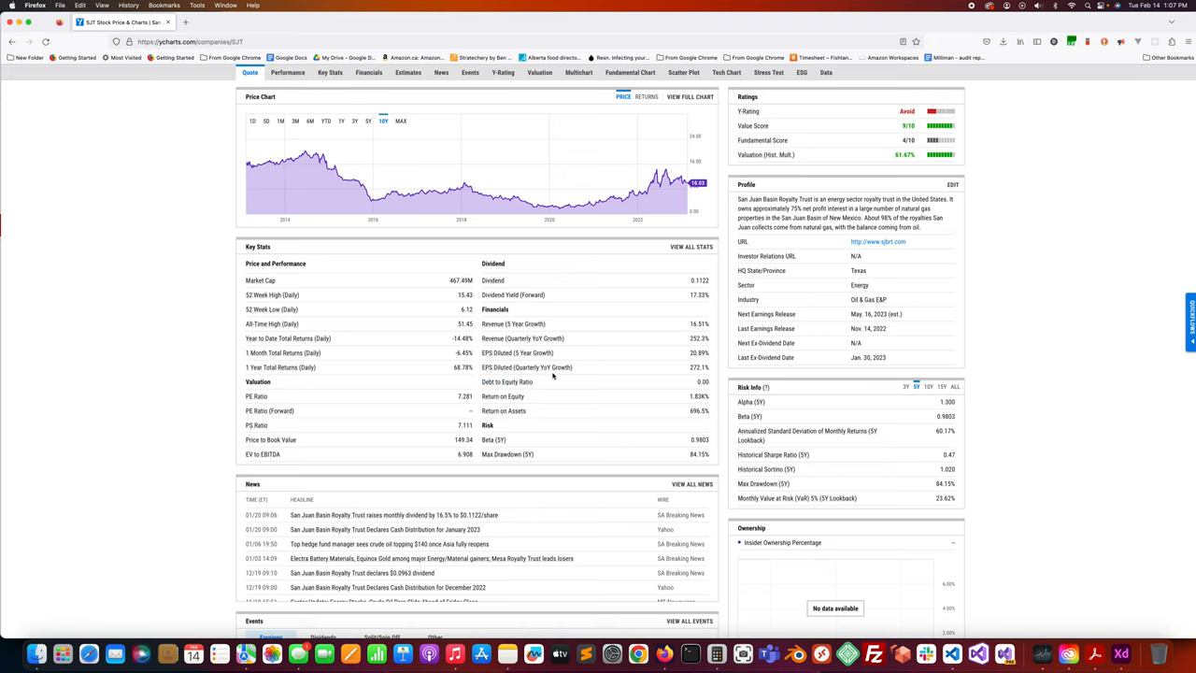
mouse_move(695, 377)
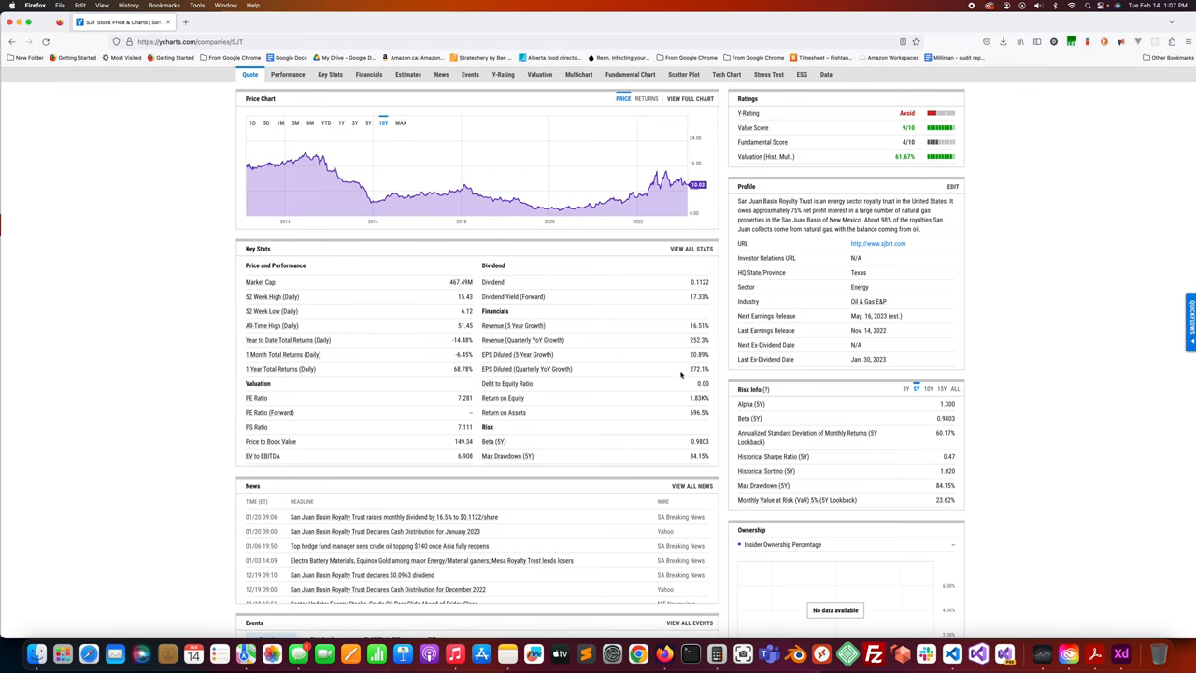
mouse_move(680, 372)
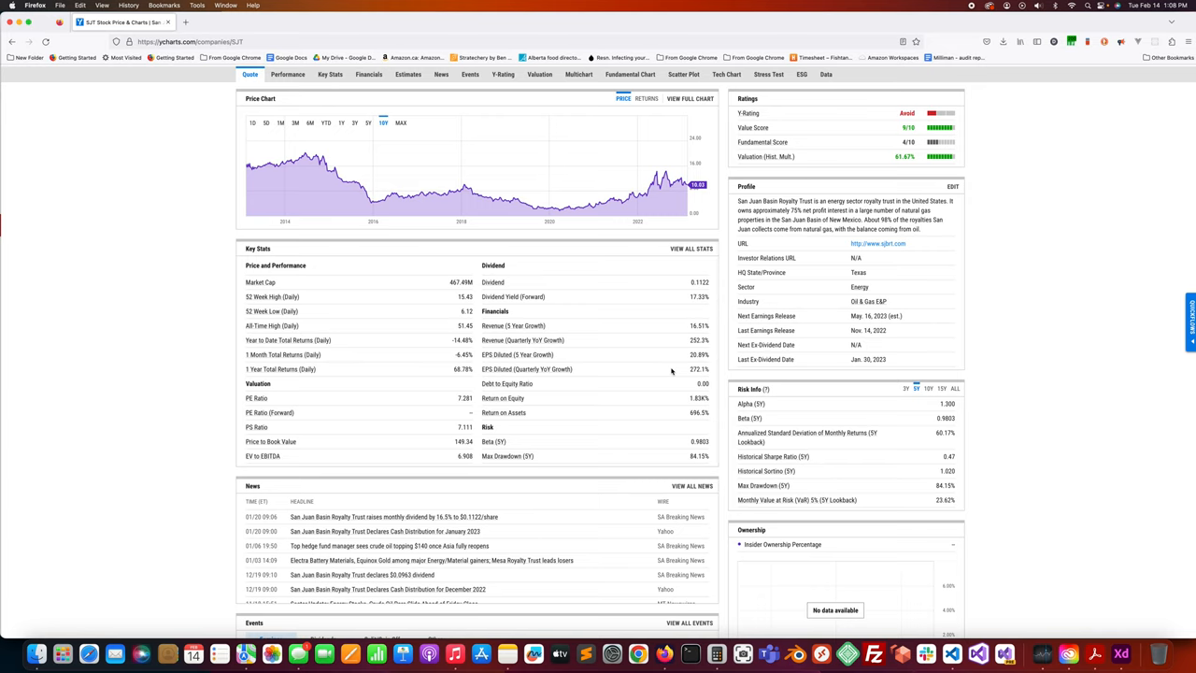
mouse_move(783, 448)
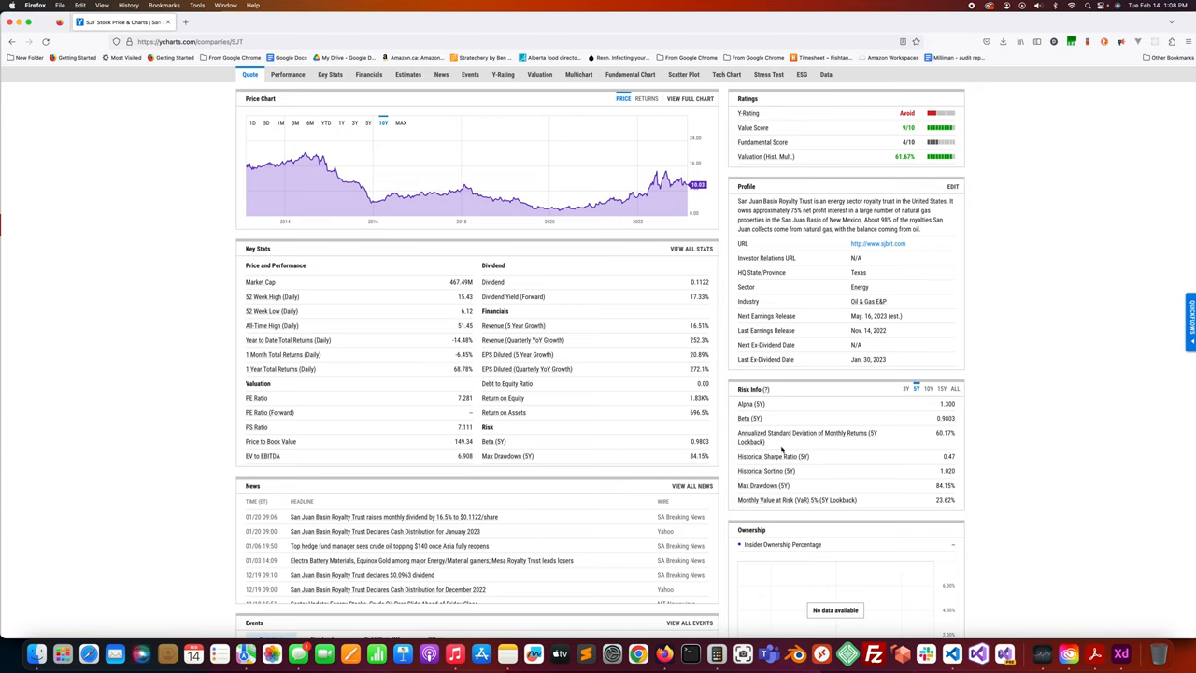
mouse_move(729, 439)
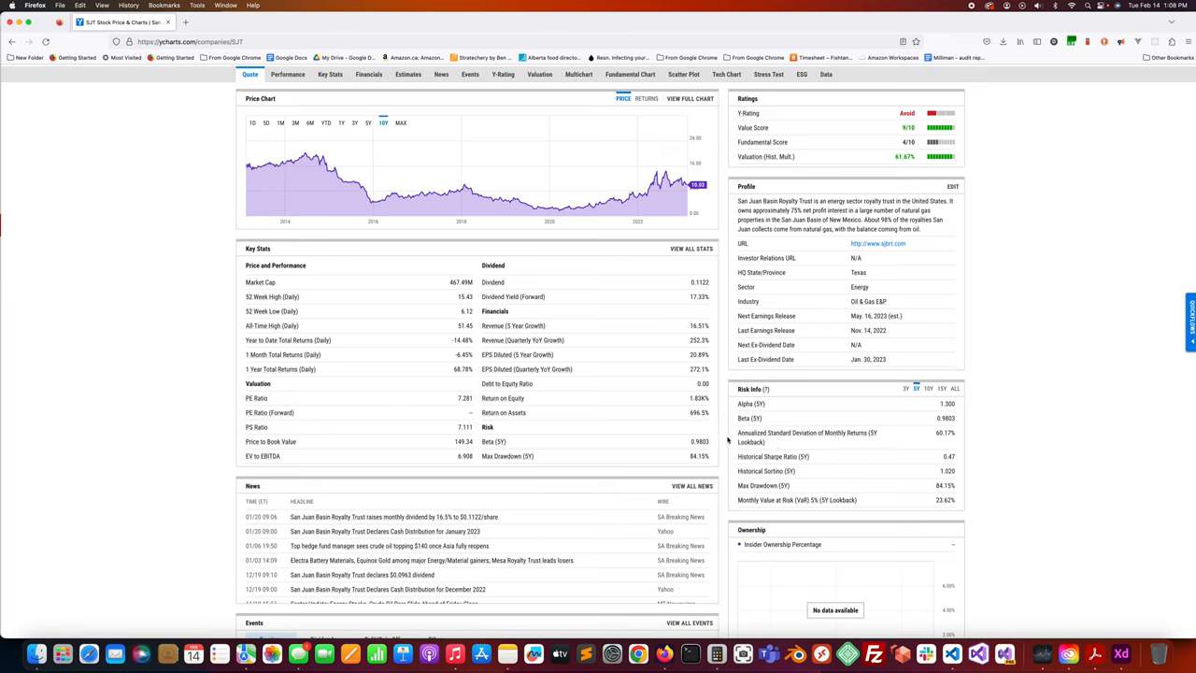
mouse_move(712, 396)
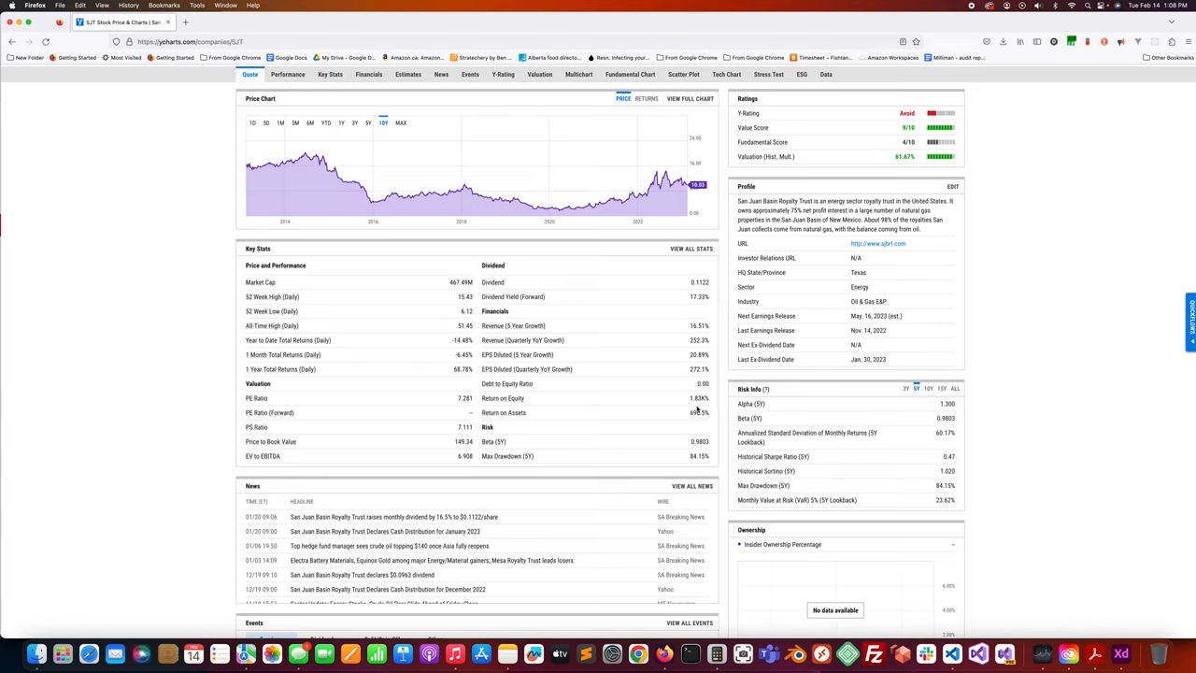
mouse_move(691, 423)
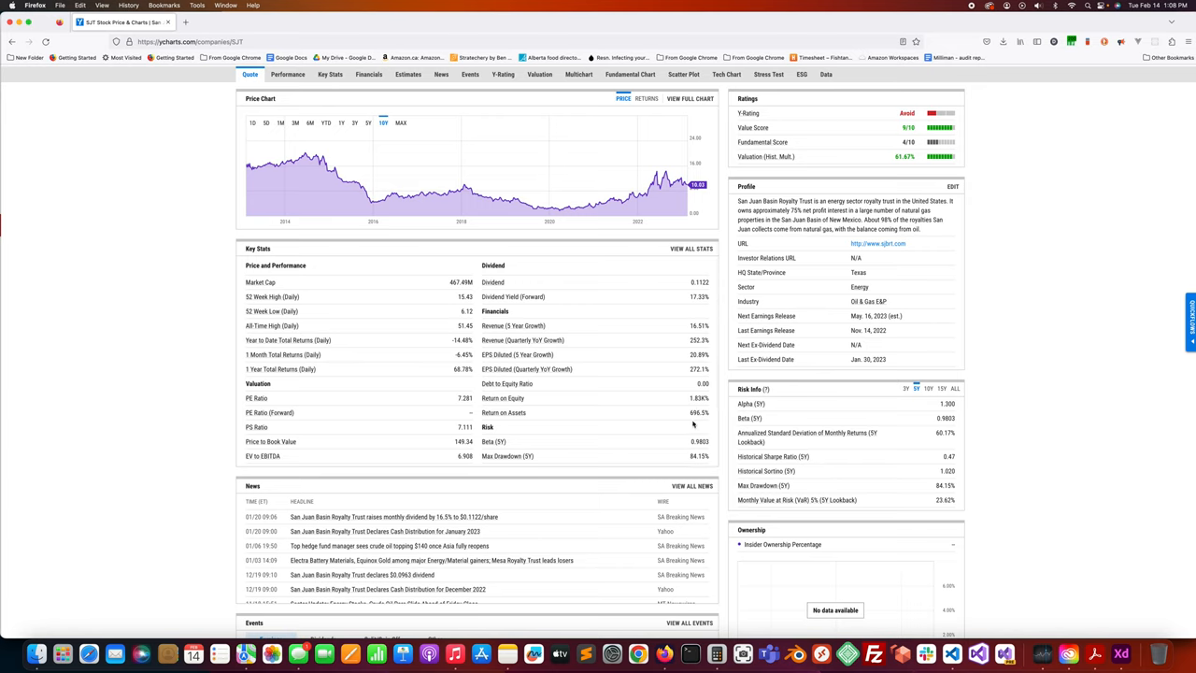
mouse_move(269, 413)
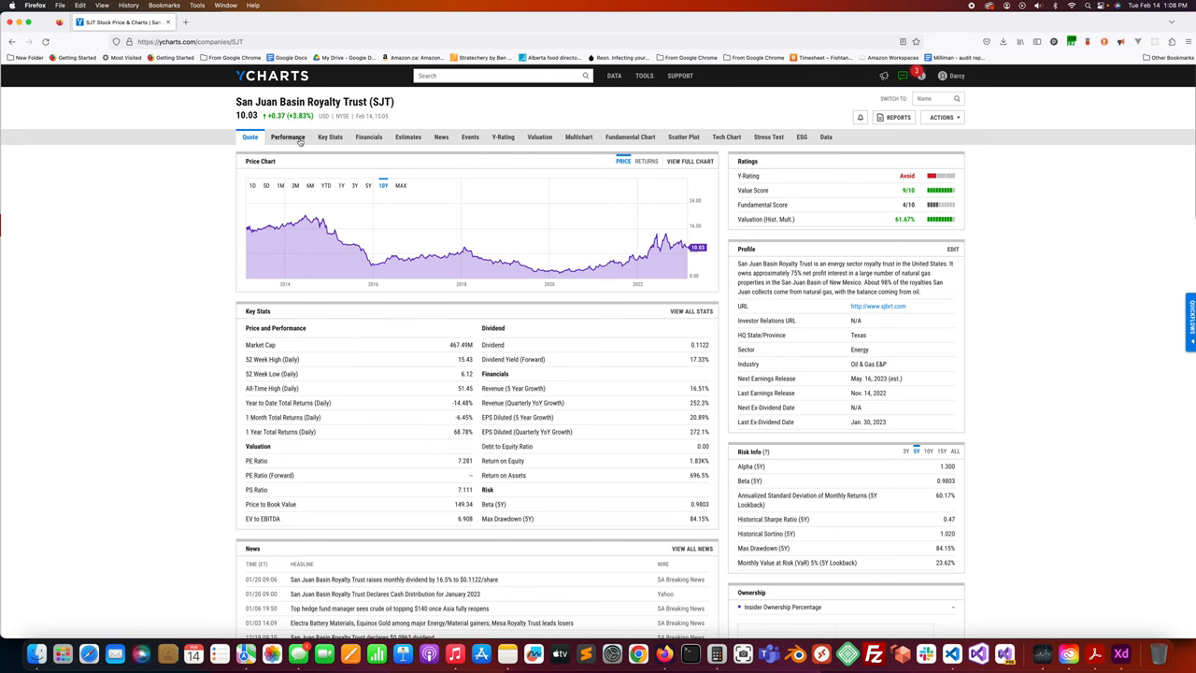
From SJT's full Key Stats, reach Dividends and Shares and go to the Dividend Yield history.
left_click(329, 137)
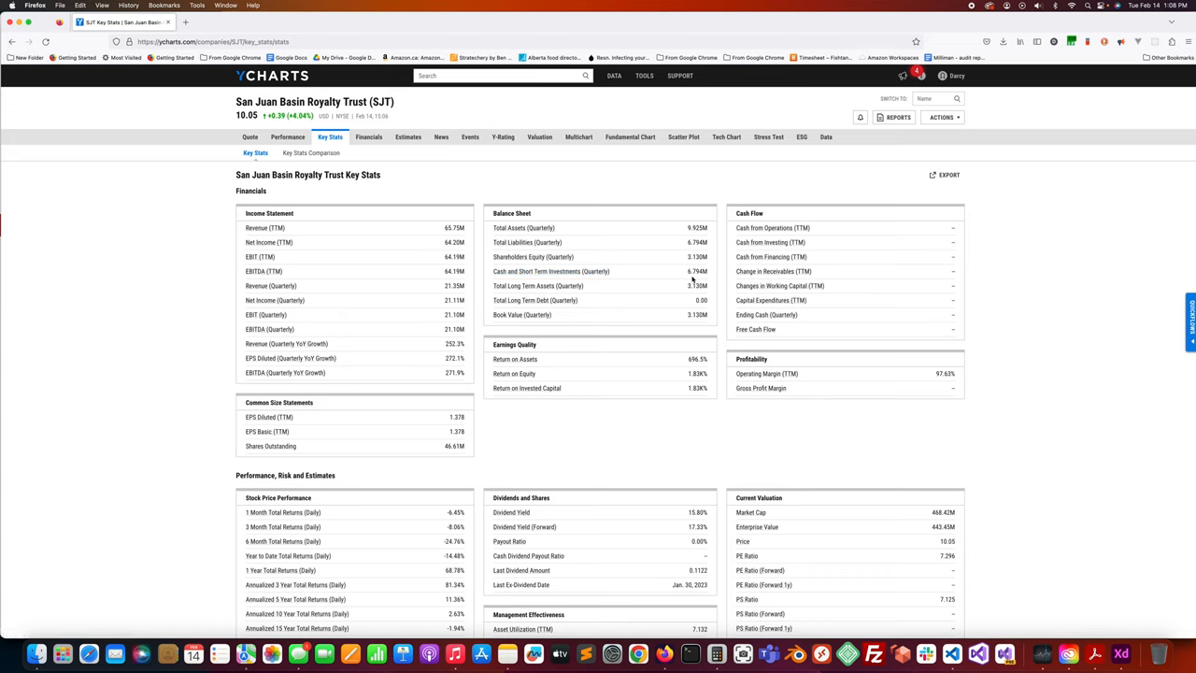
mouse_move(693, 280)
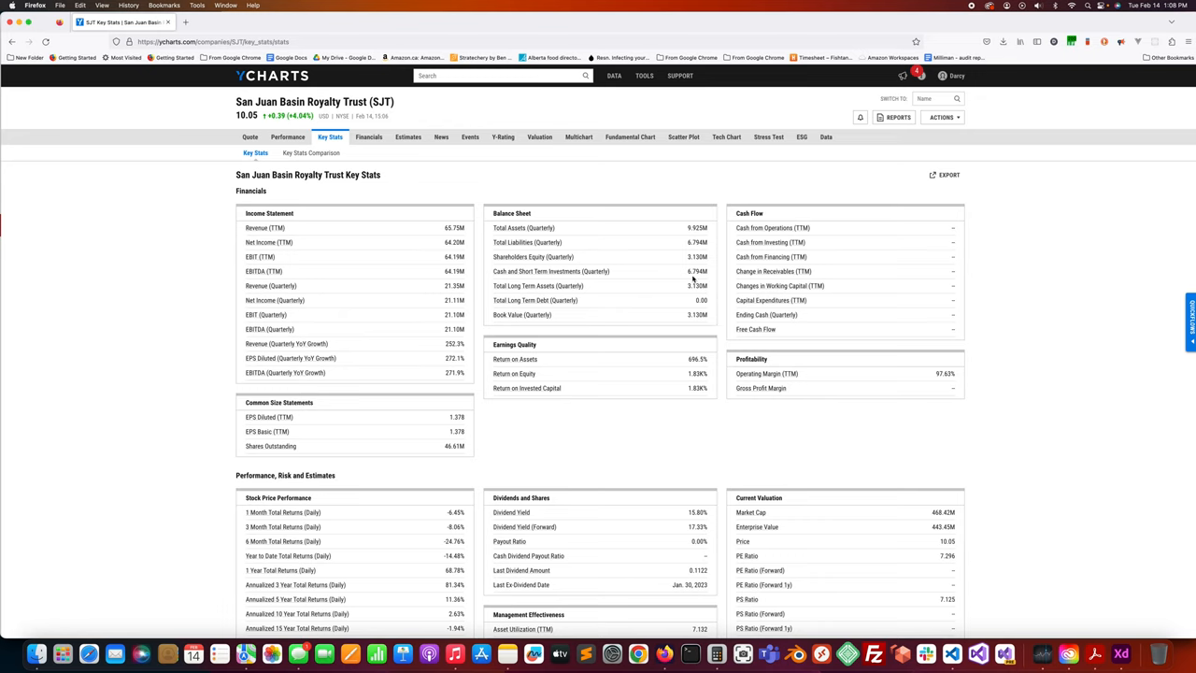
mouse_move(691, 280)
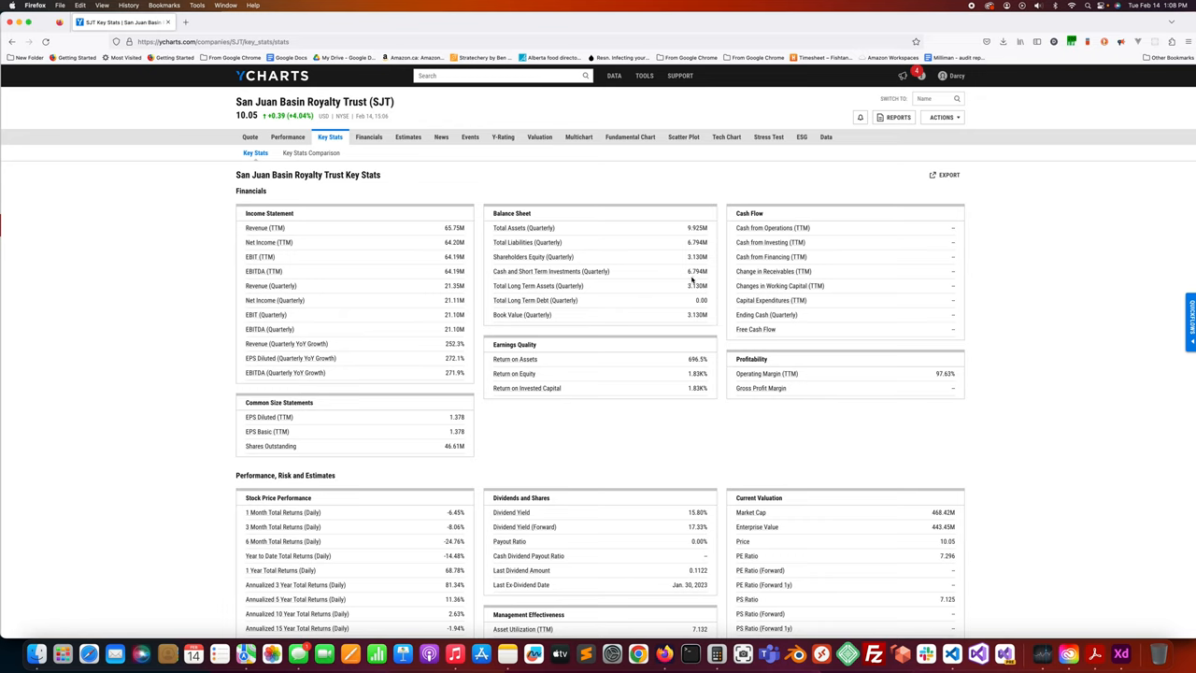
mouse_move(691, 280)
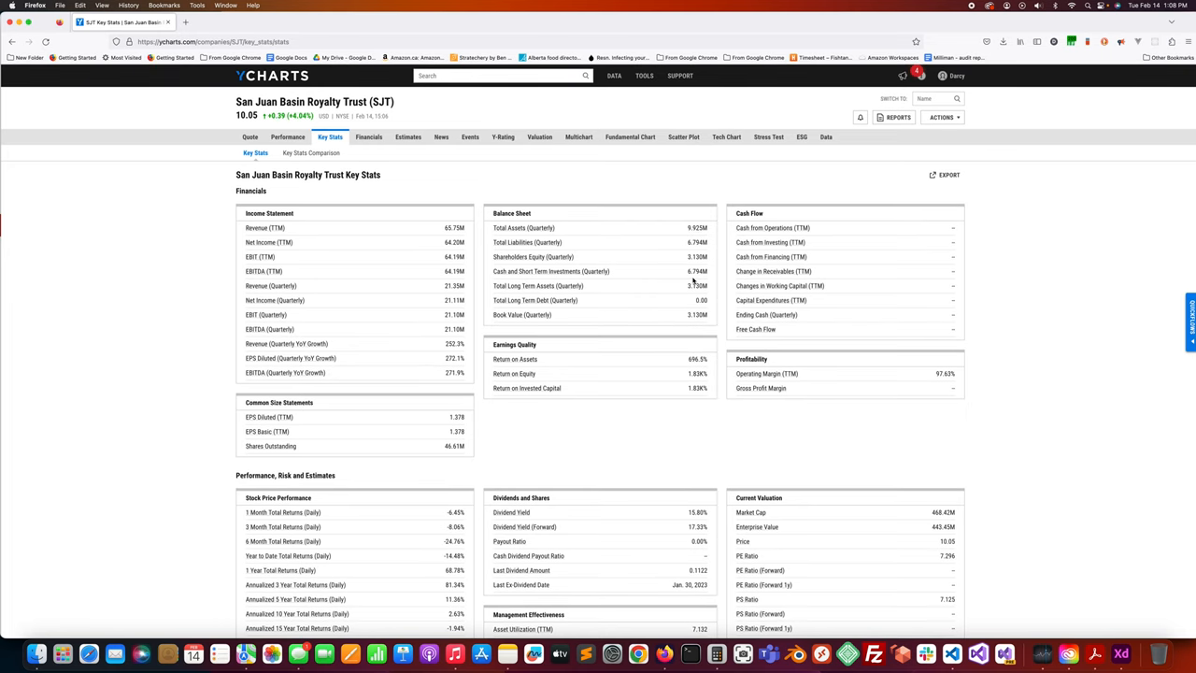
scroll("down", 3)
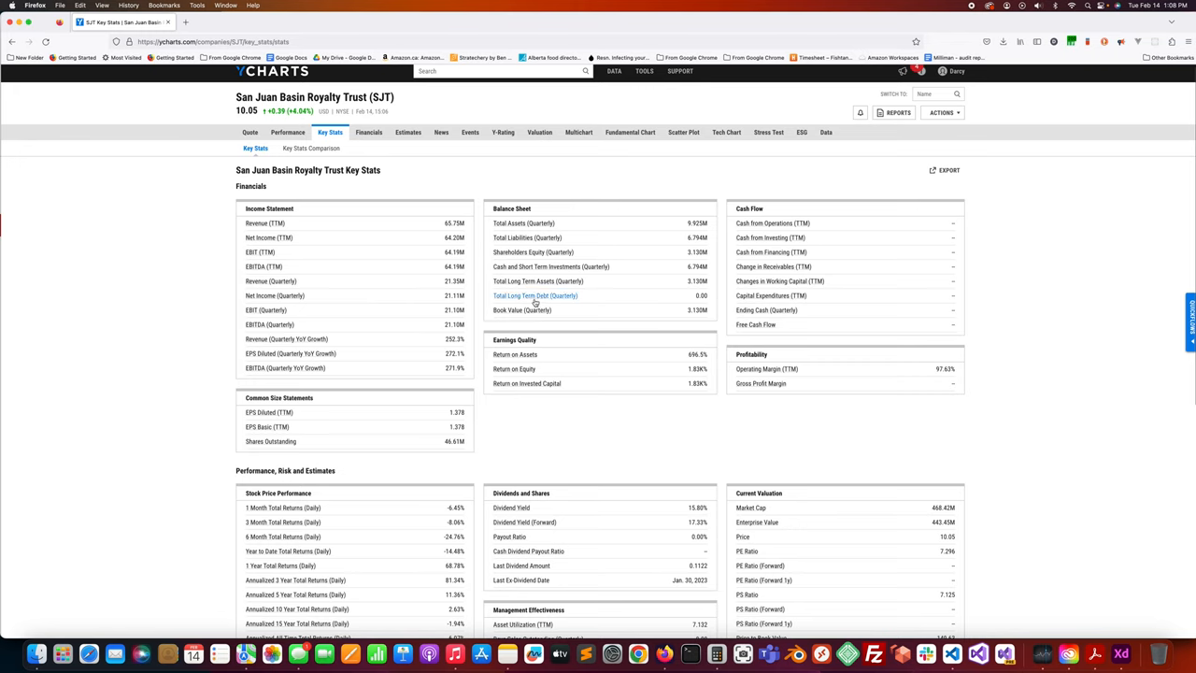
mouse_move(669, 443)
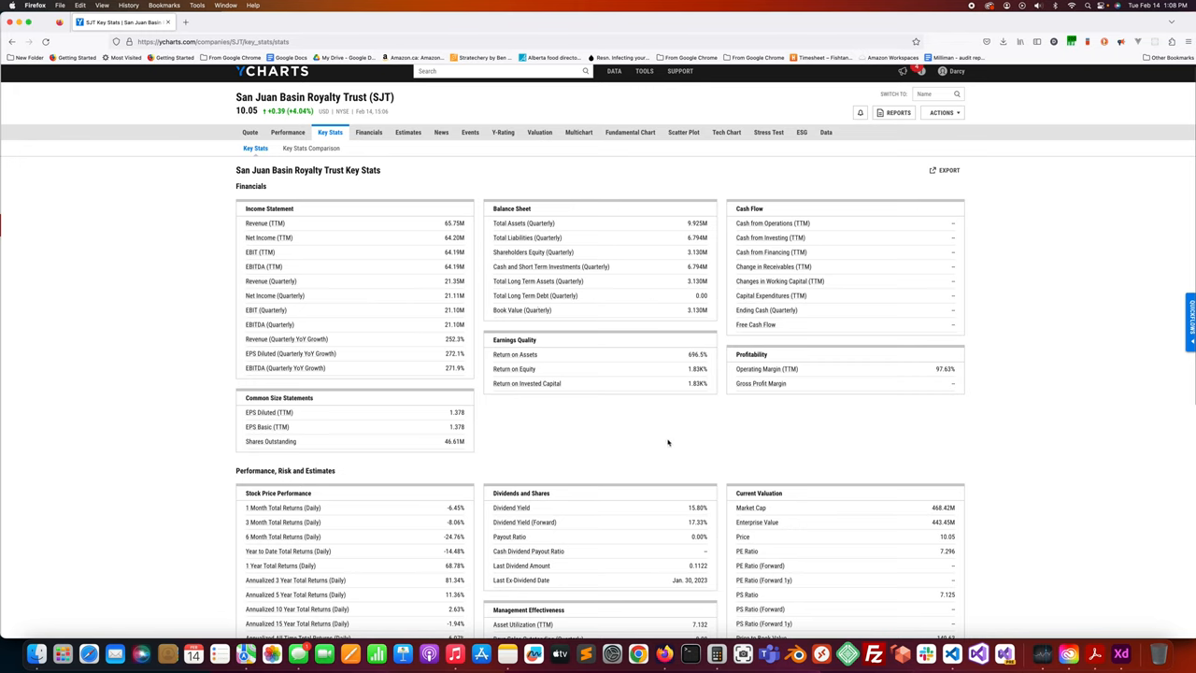
mouse_move(709, 450)
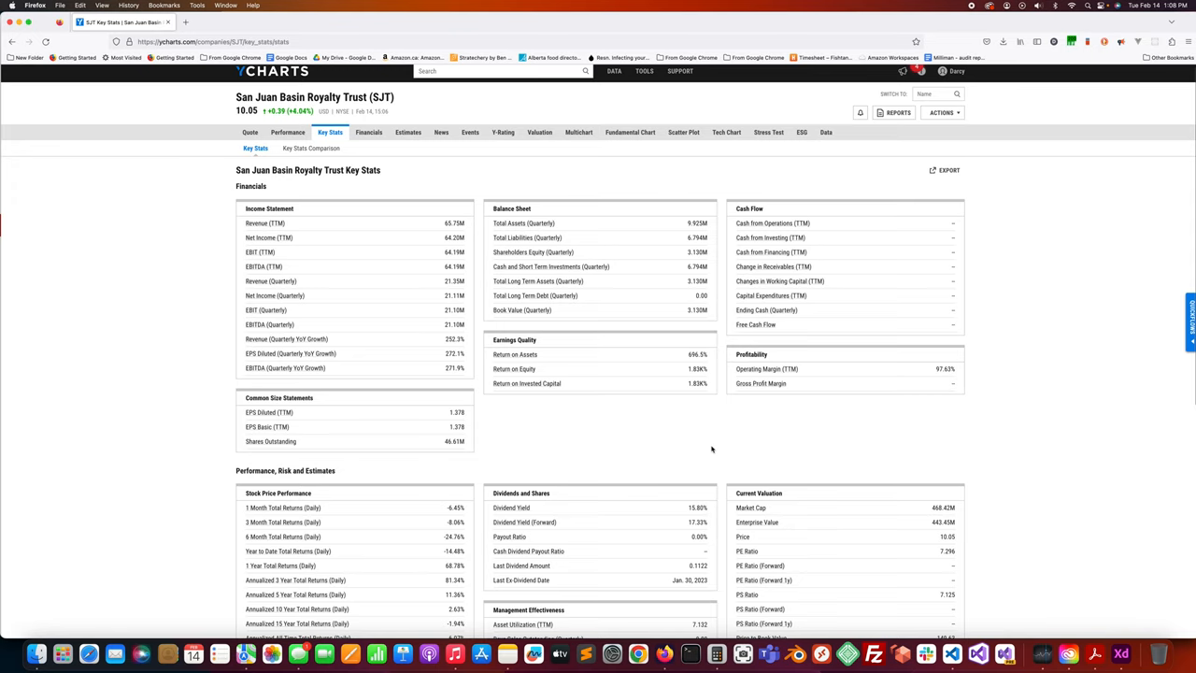
mouse_move(684, 373)
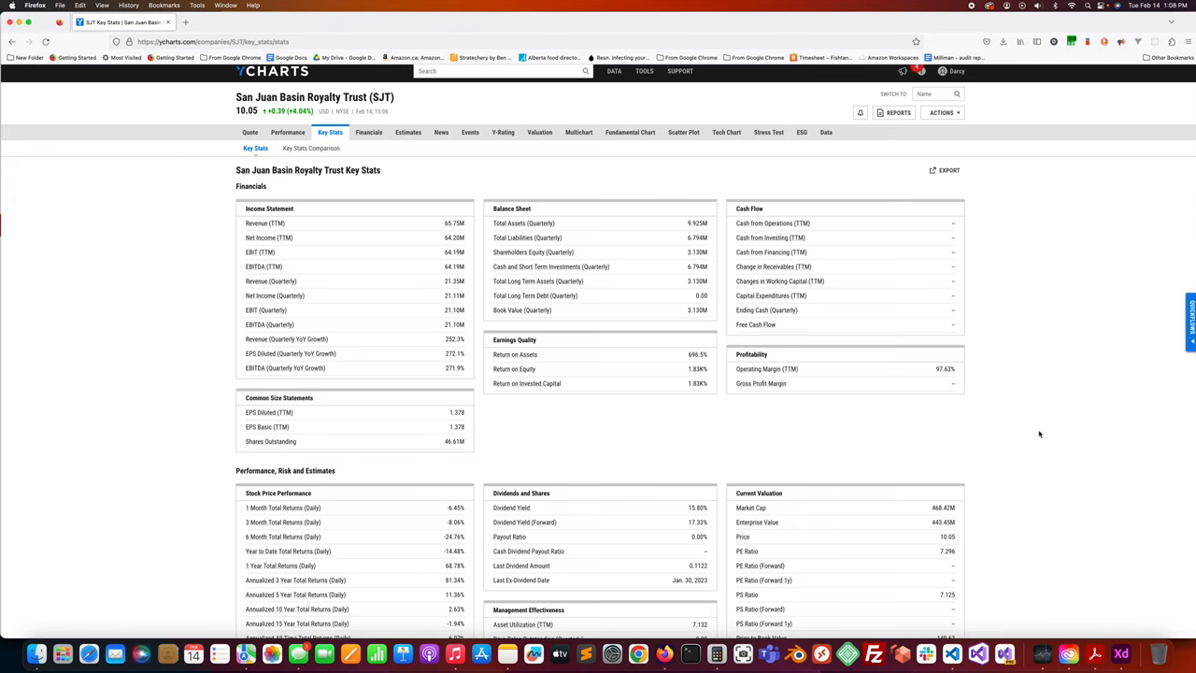
scroll("down", 3)
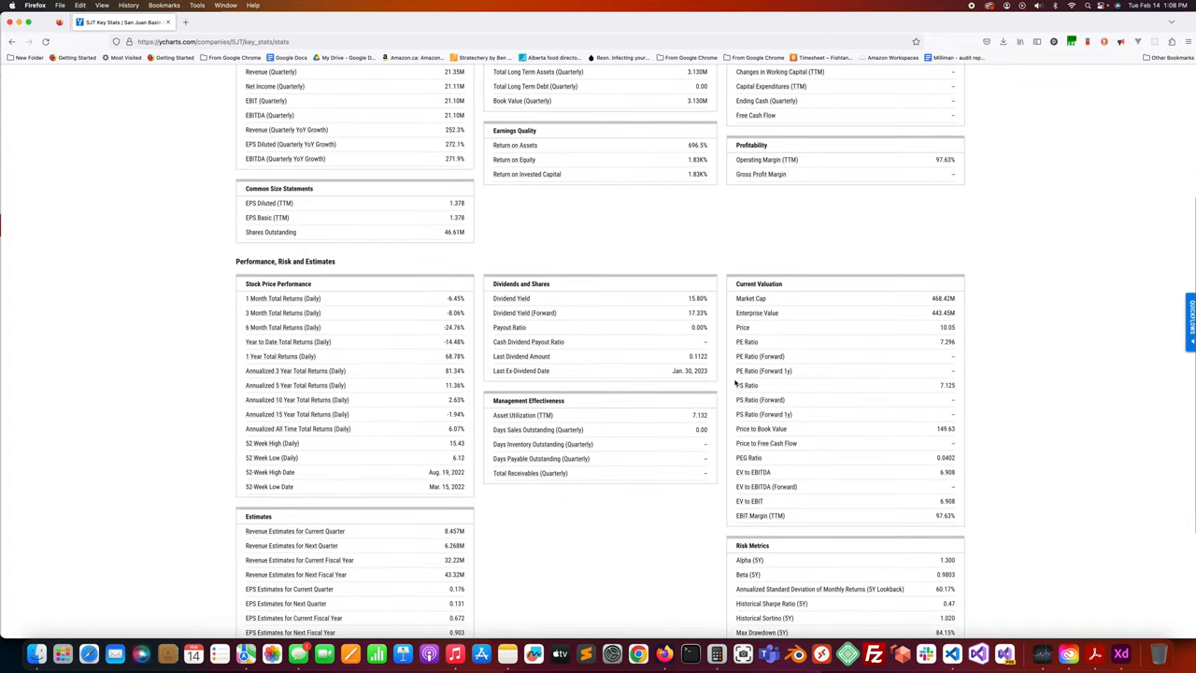
mouse_move(762, 400)
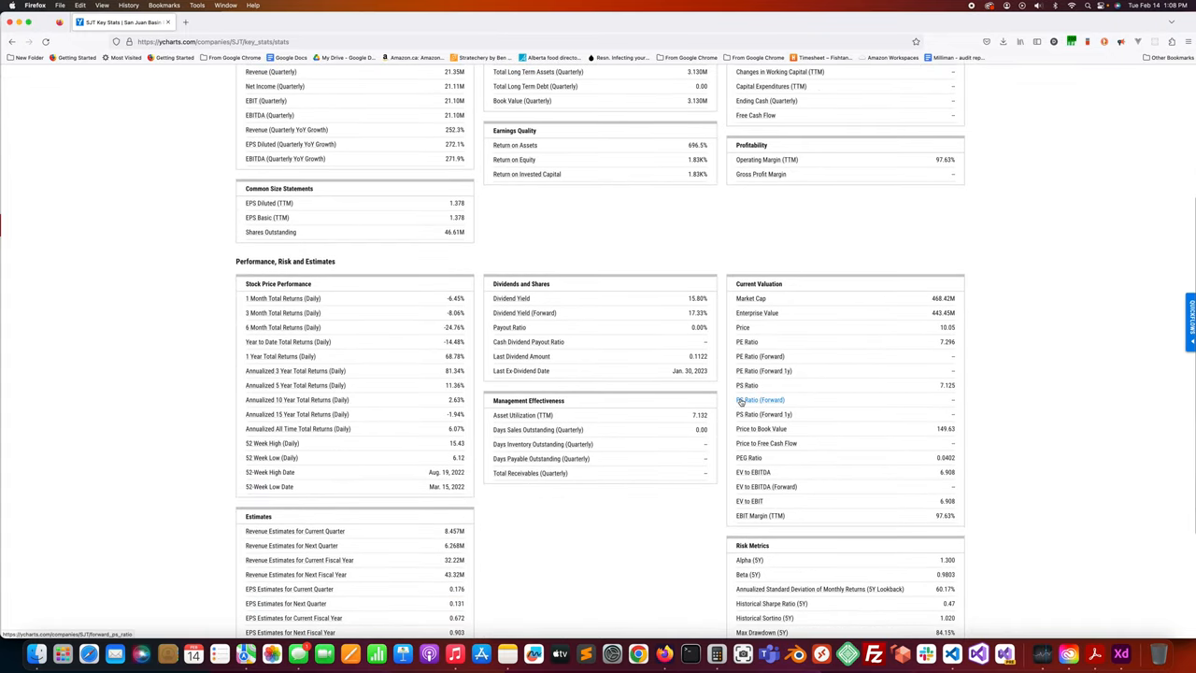
mouse_move(769, 467)
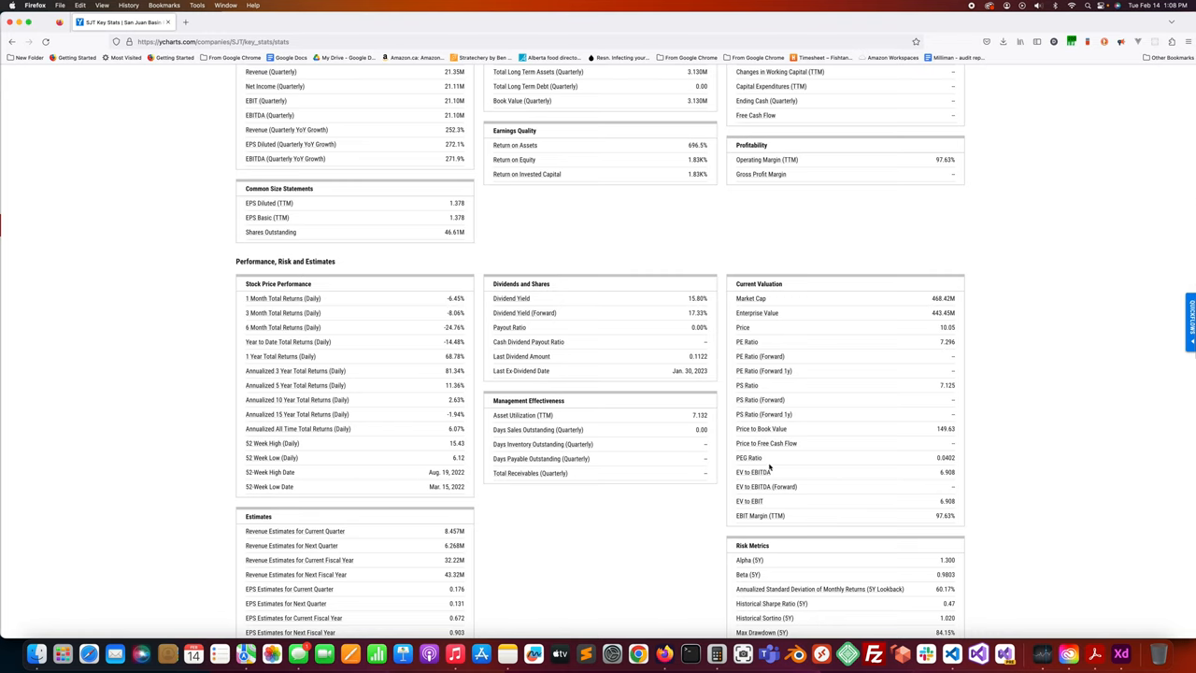
mouse_move(945, 465)
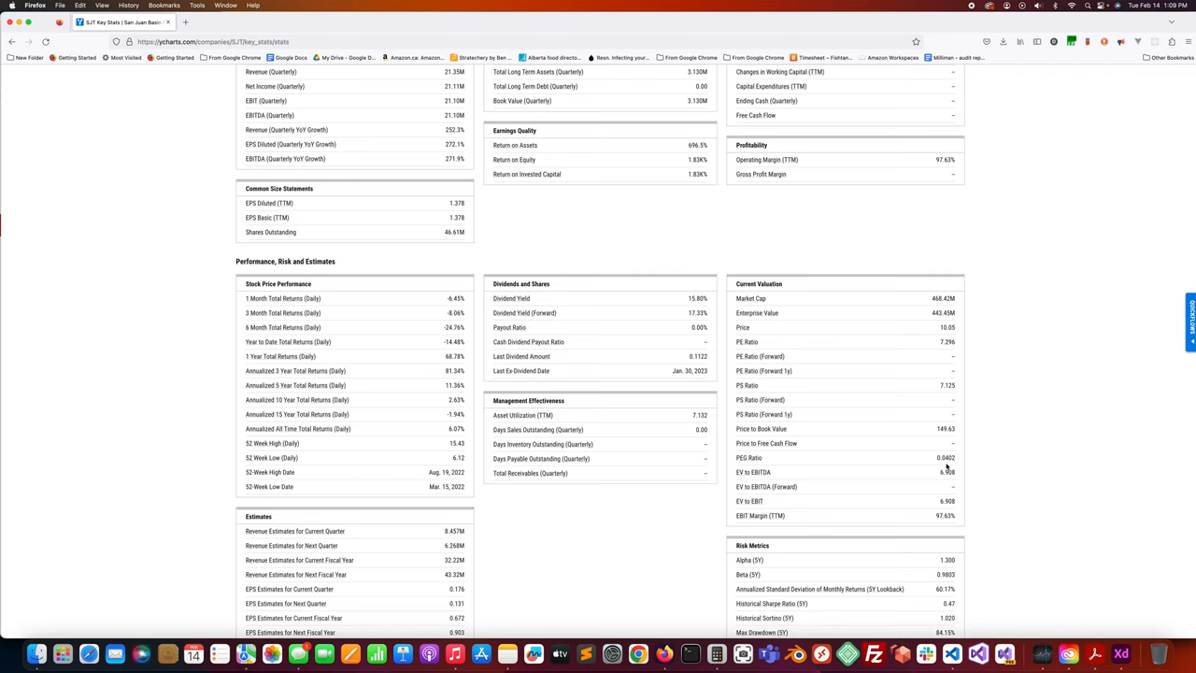
mouse_move(508, 327)
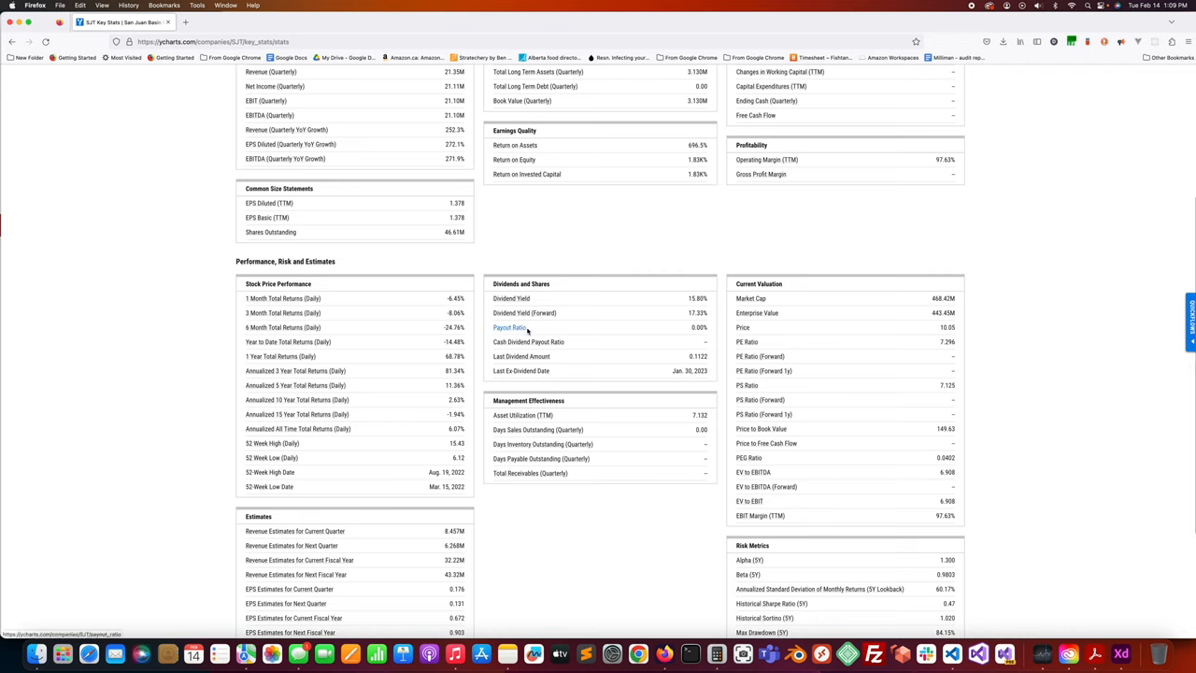
mouse_move(701, 338)
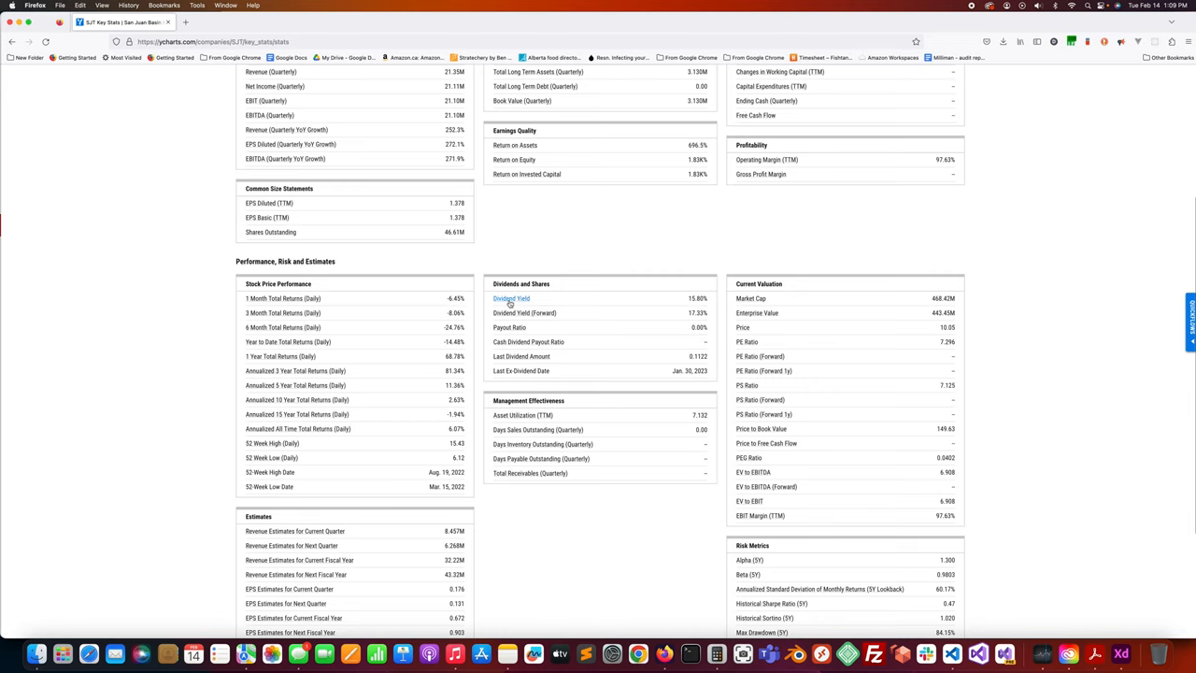
left_click(512, 299)
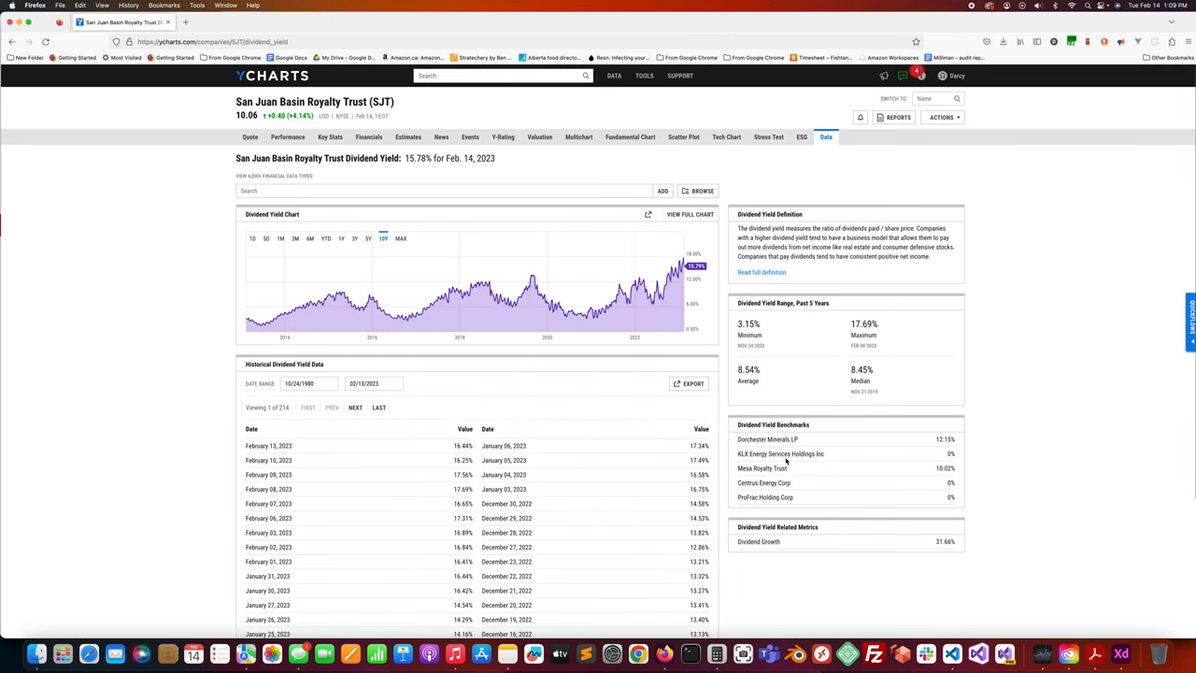
mouse_move(781, 454)
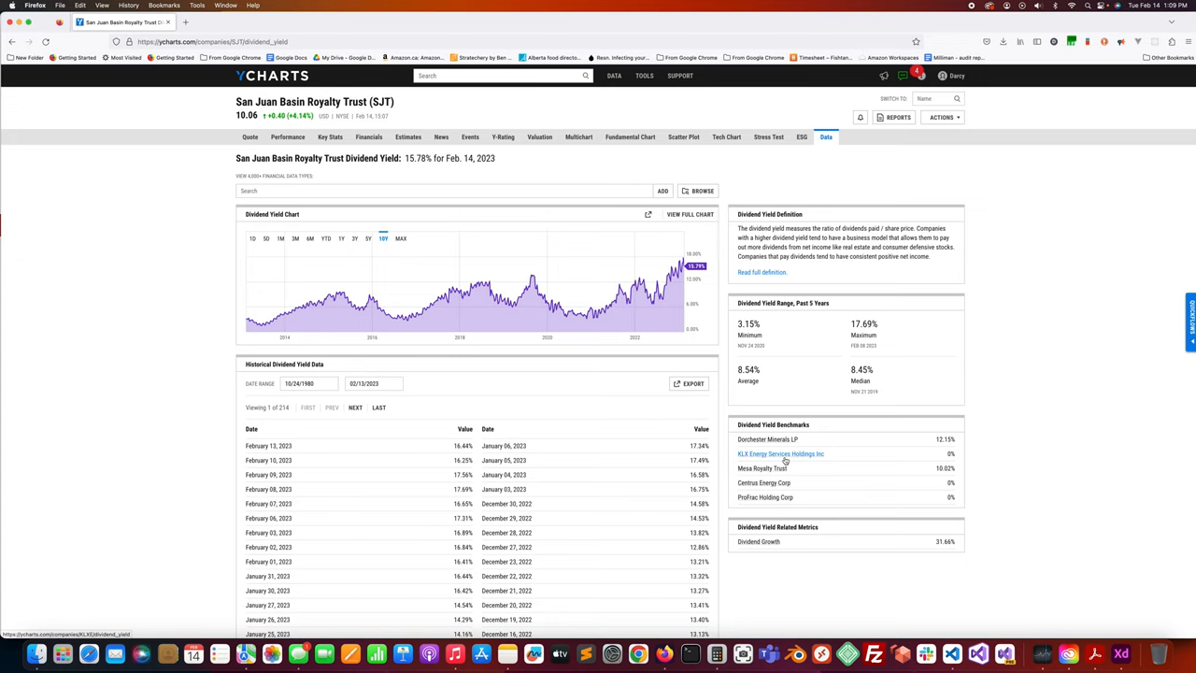
mouse_move(680, 270)
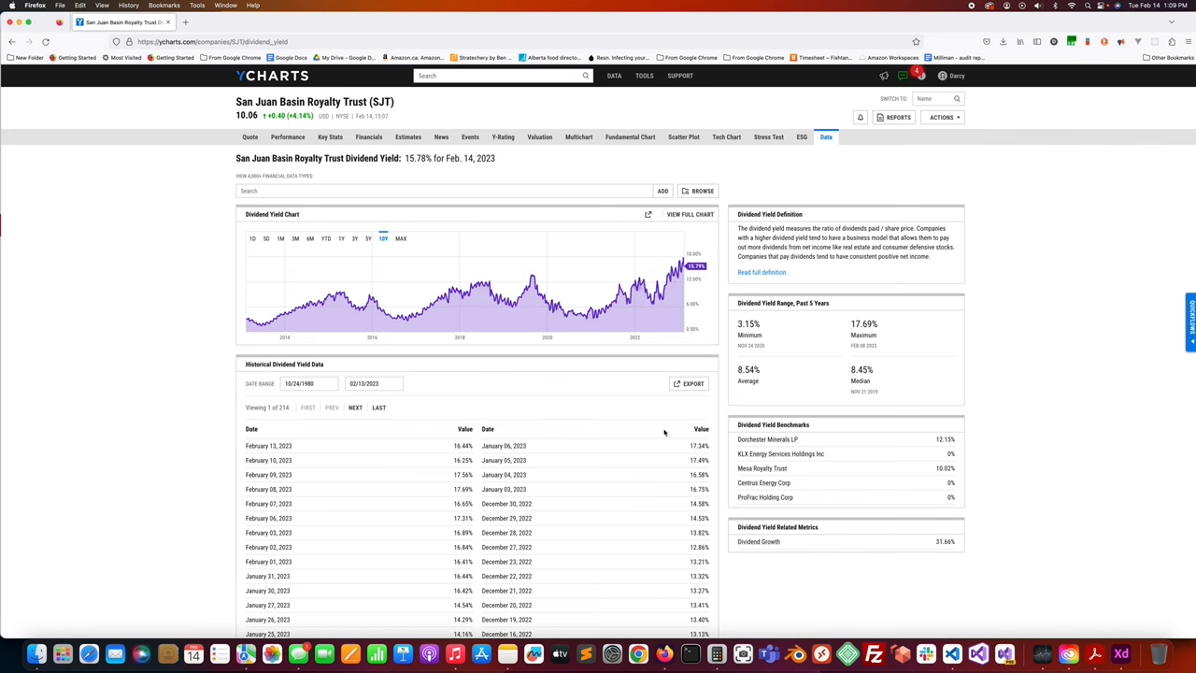
Return from the 15.78% Dividend Yield history to SJT's Key Stats page.
left_click(329, 137)
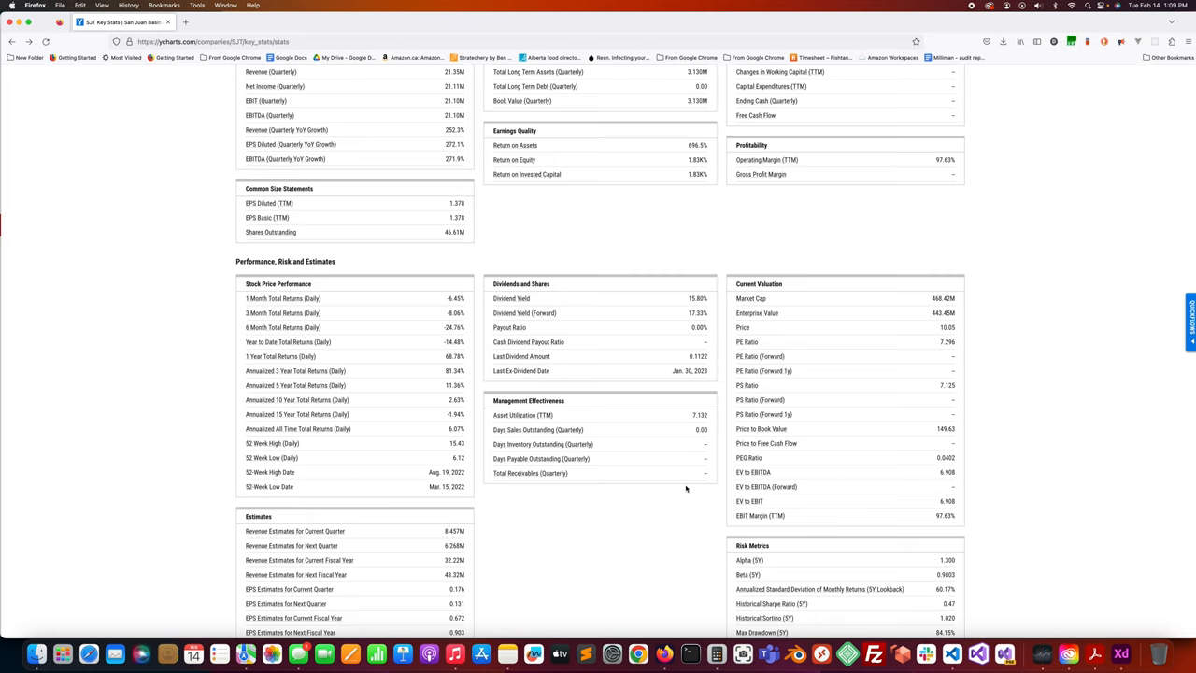
mouse_move(725, 493)
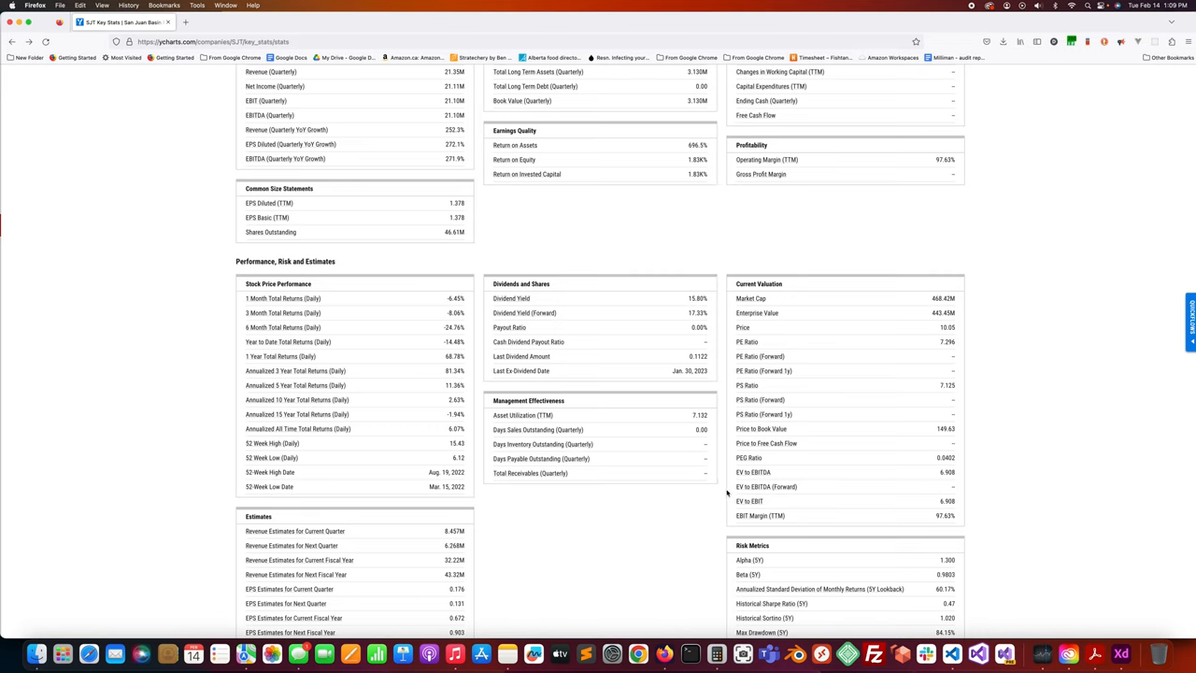
mouse_move(727, 493)
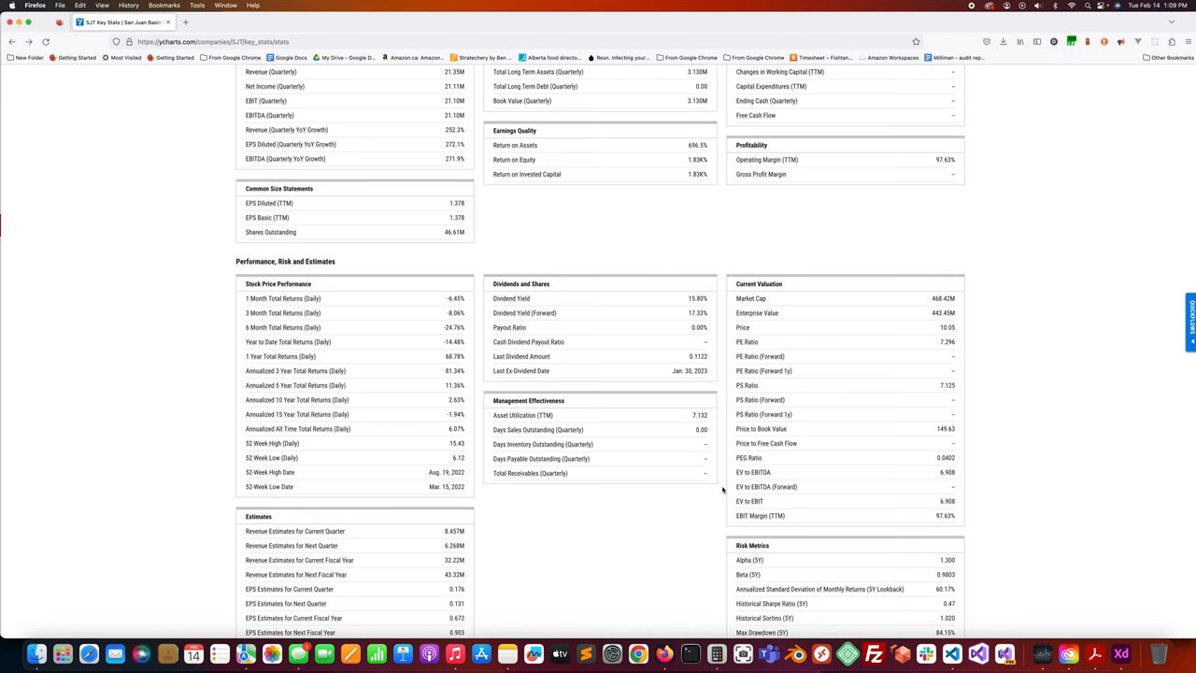
mouse_move(721, 489)
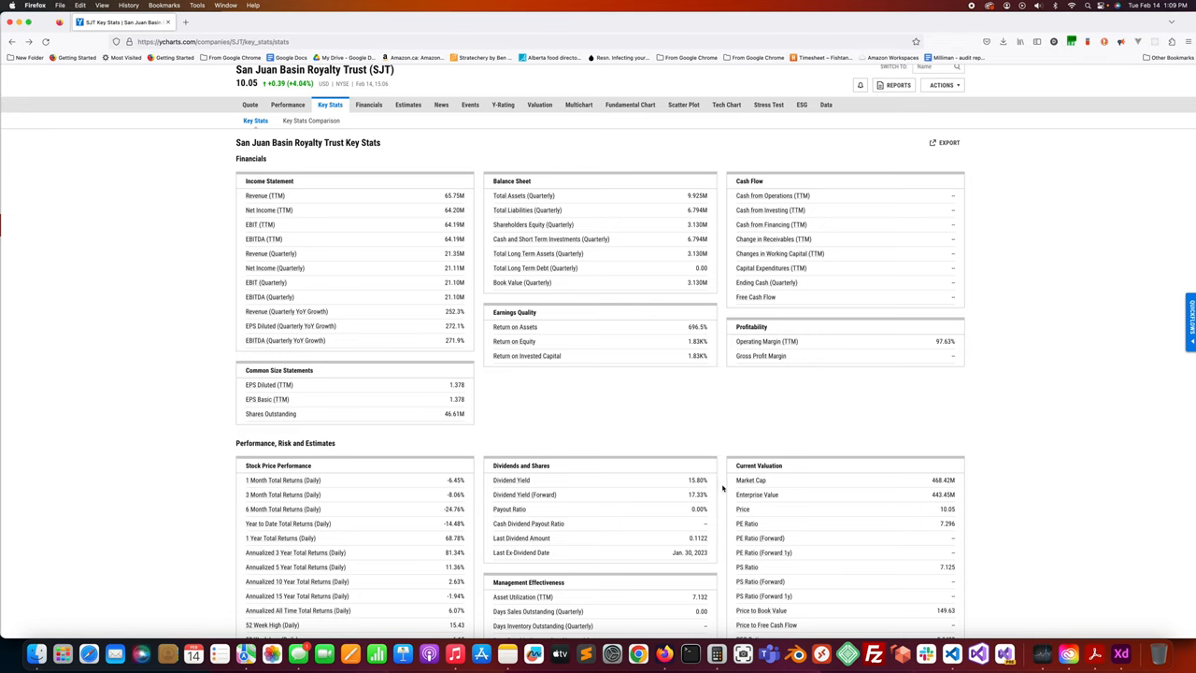
mouse_move(732, 430)
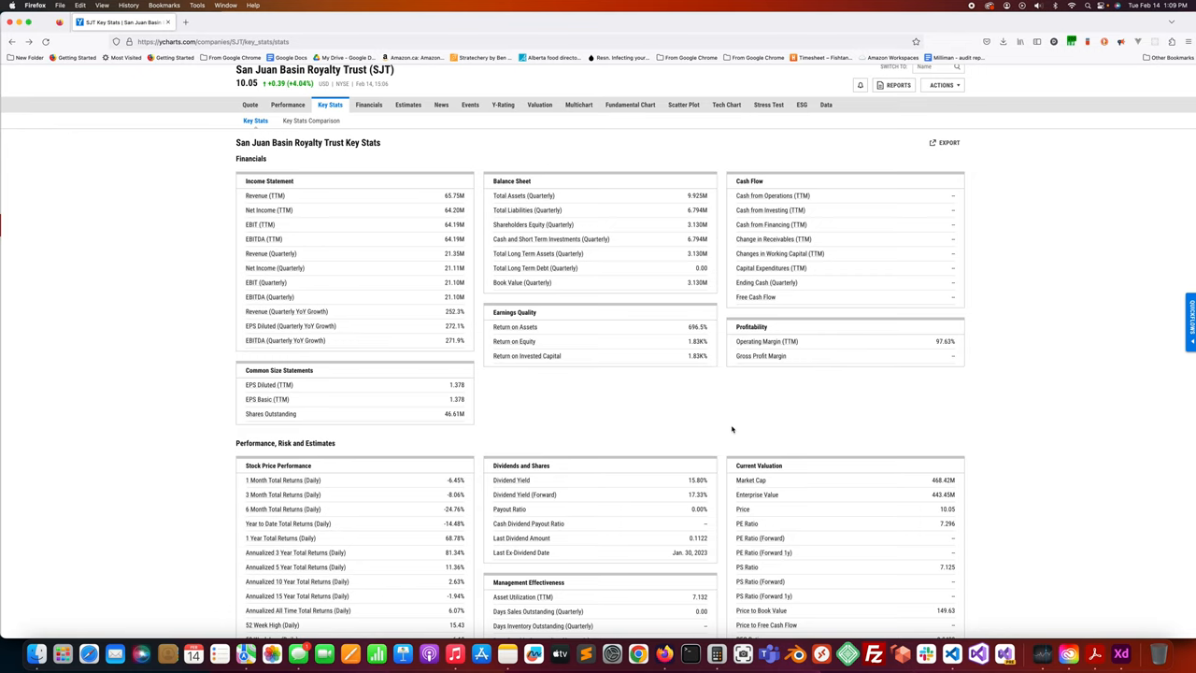
mouse_move(709, 423)
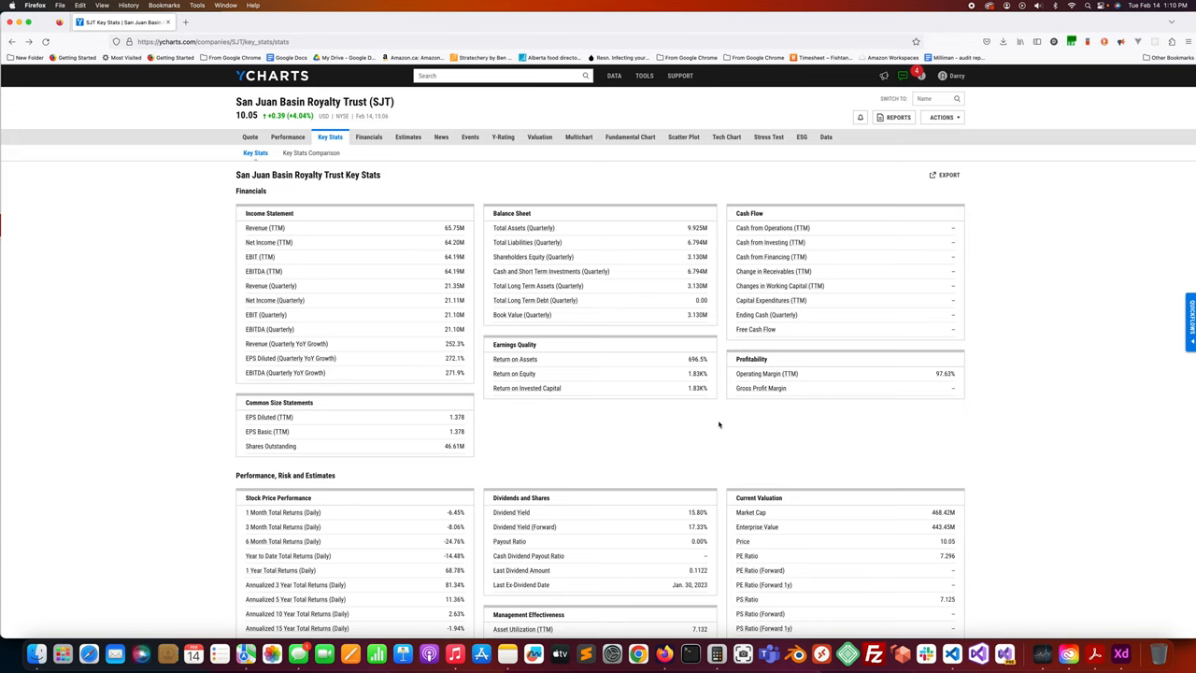
mouse_move(729, 430)
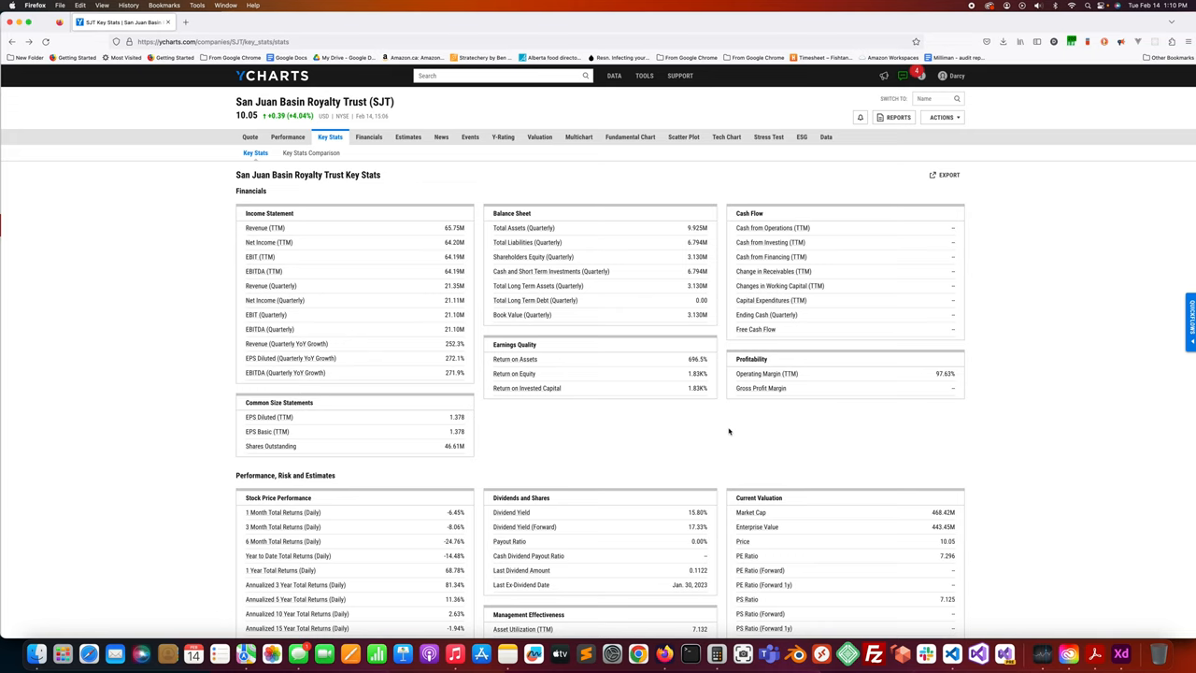
mouse_move(734, 433)
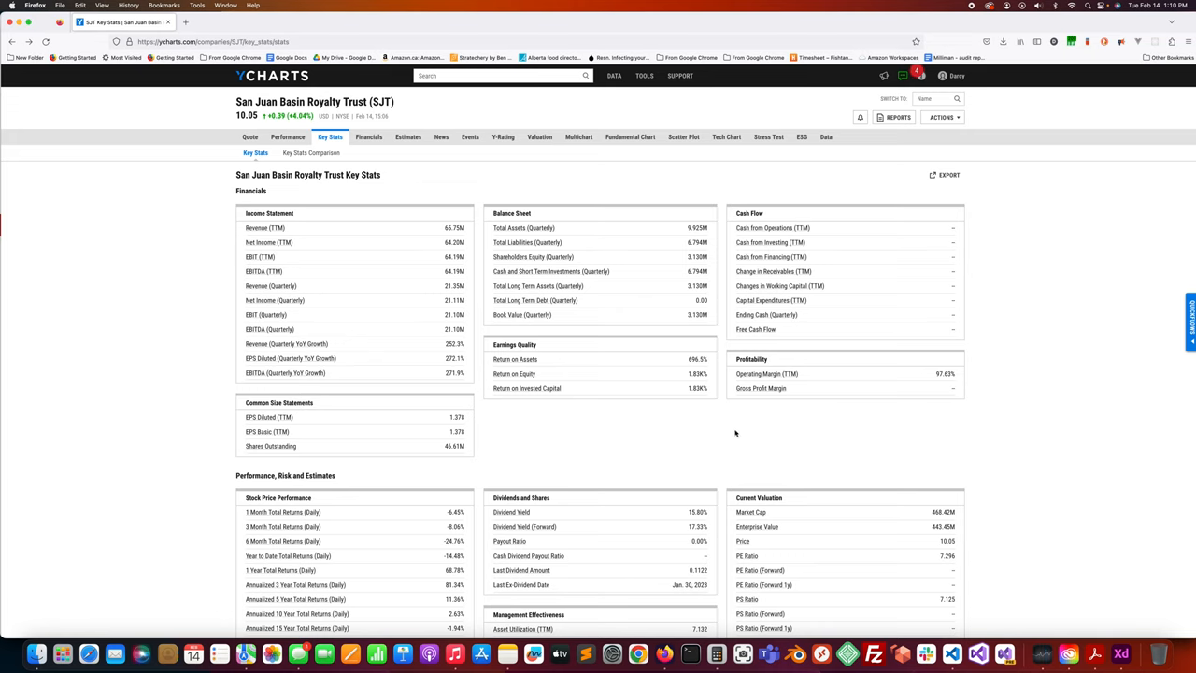
mouse_move(734, 434)
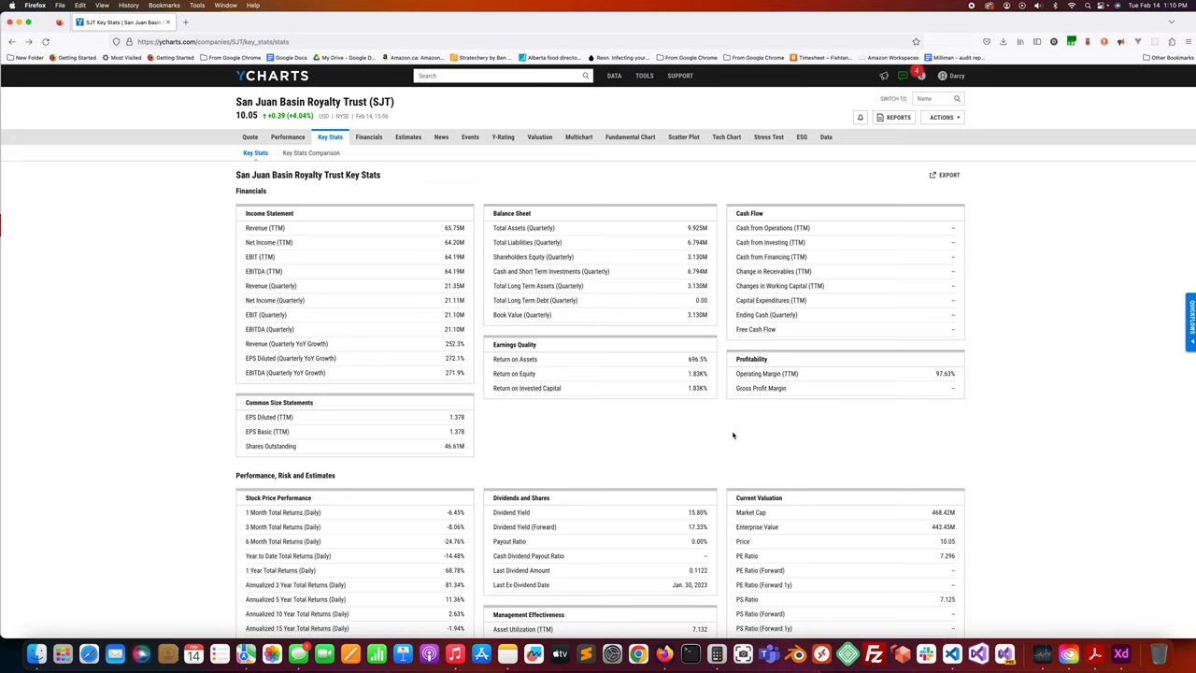
mouse_move(733, 437)
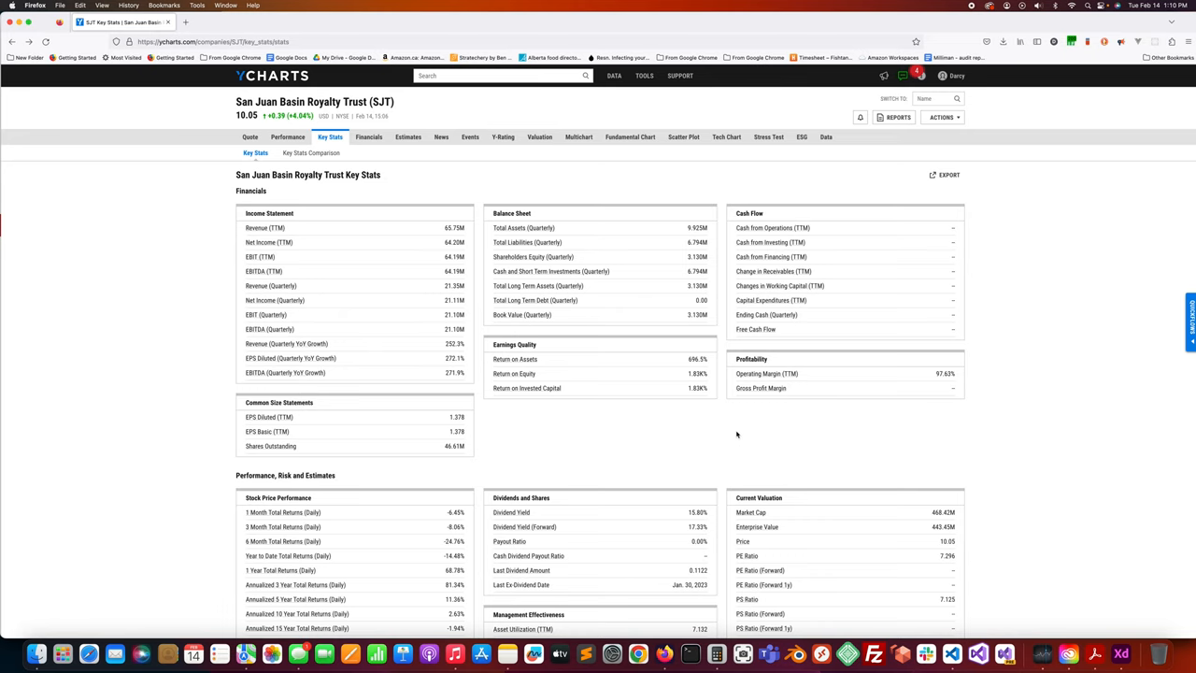
mouse_move(736, 434)
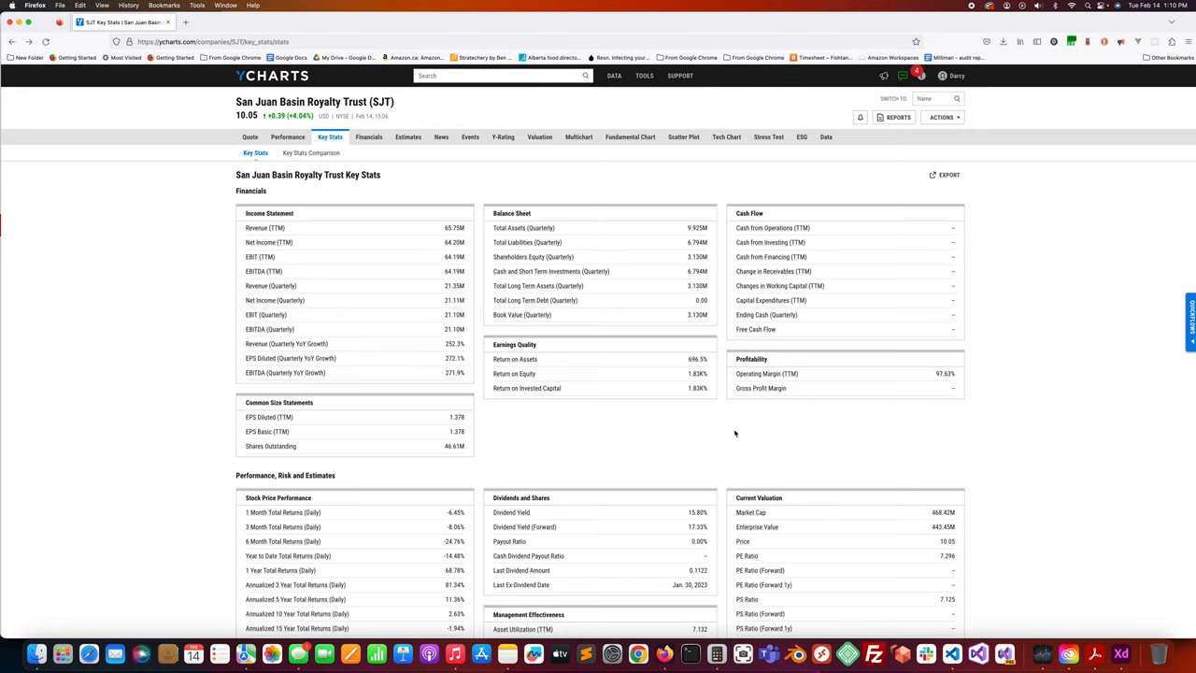
mouse_move(732, 433)
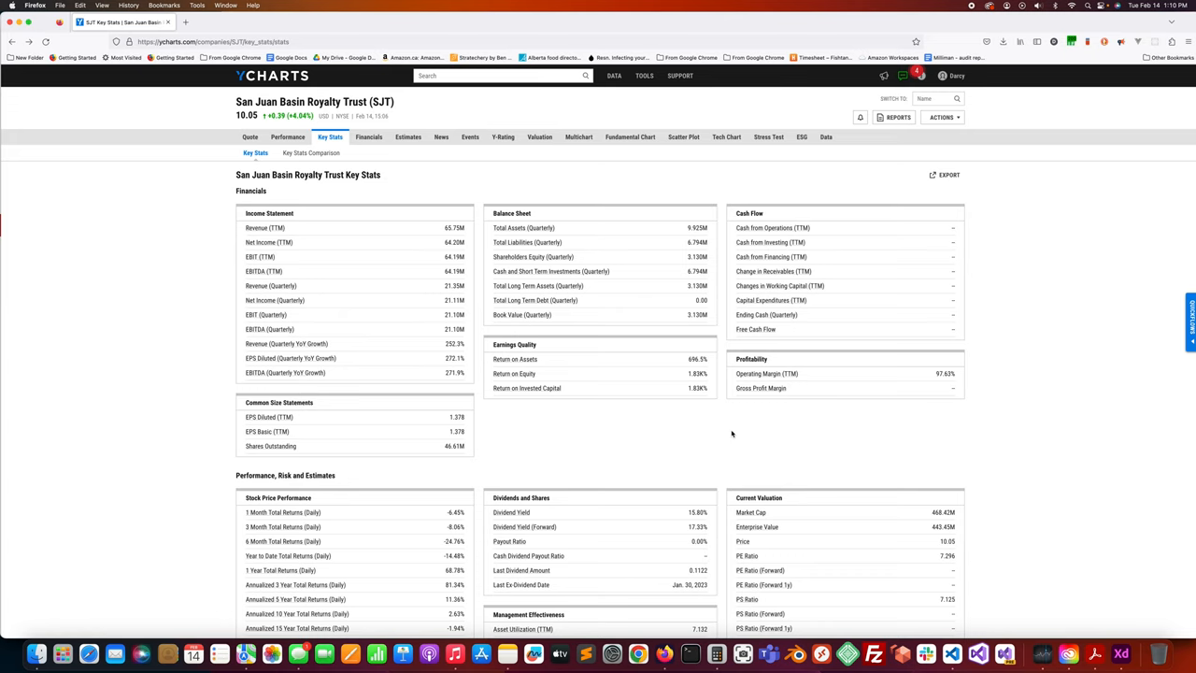
mouse_move(729, 433)
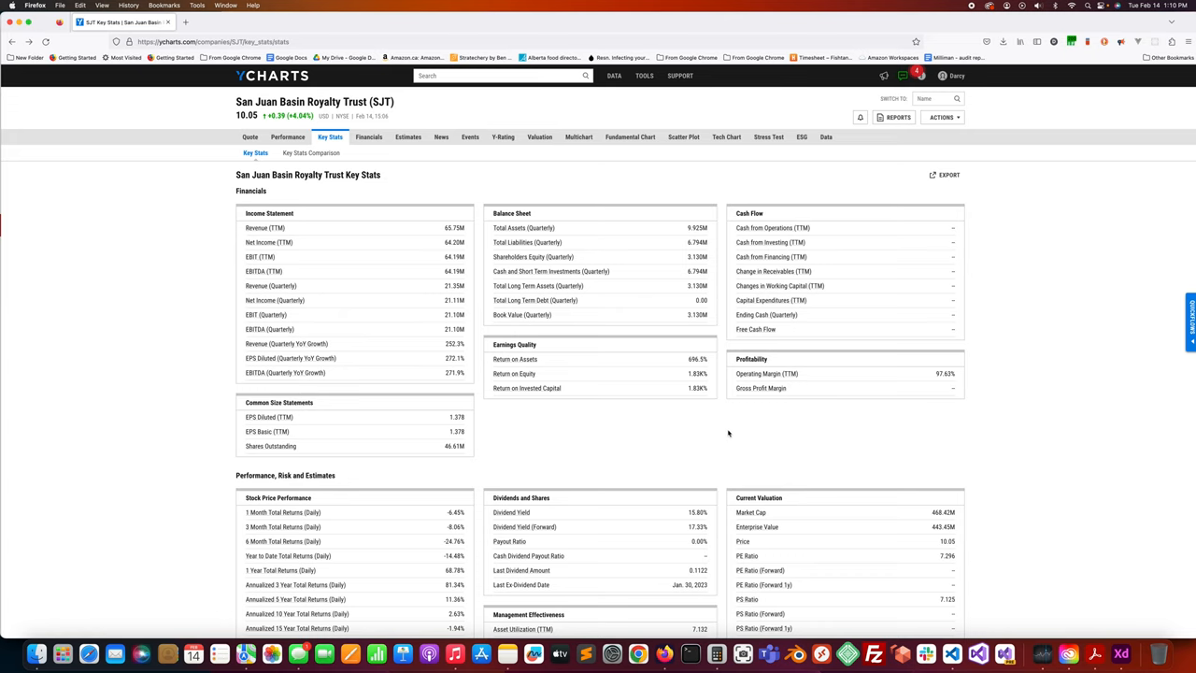
mouse_move(729, 433)
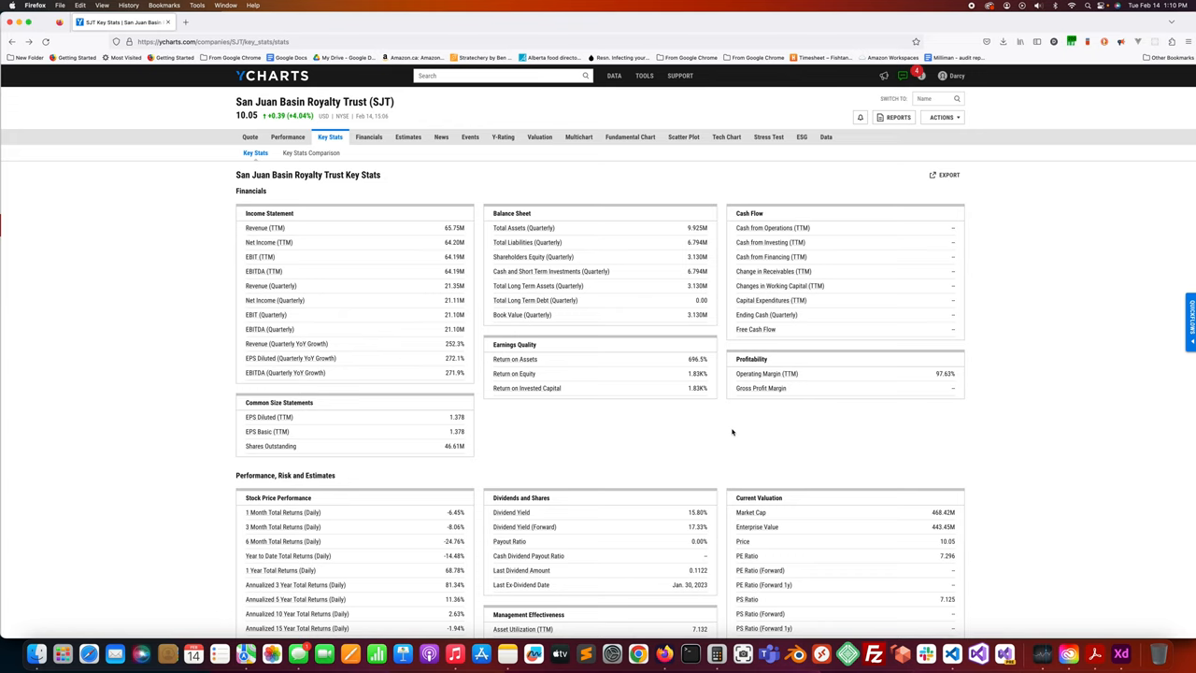
mouse_move(732, 433)
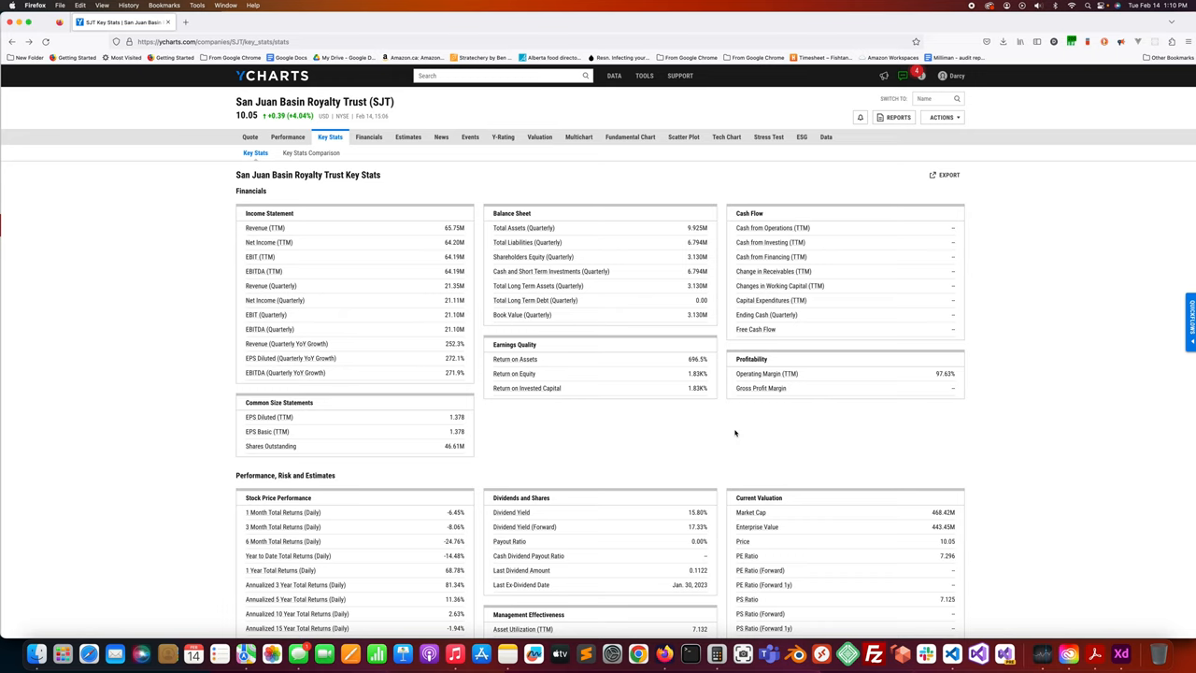
mouse_move(736, 432)
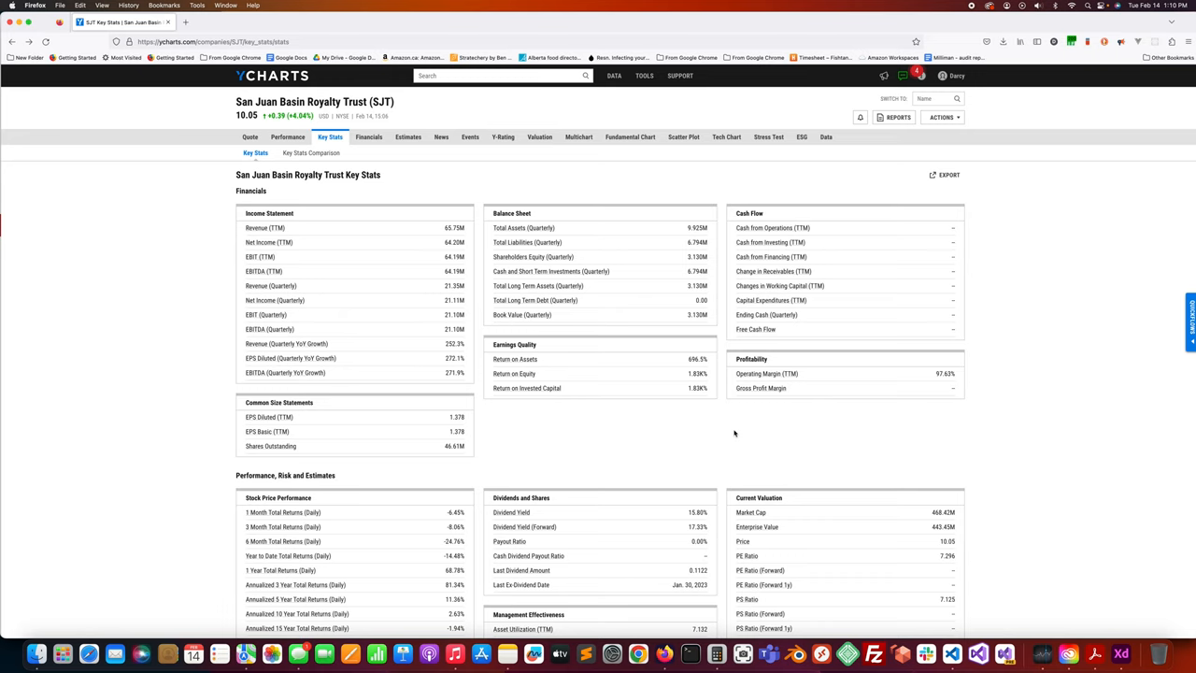
mouse_move(406, 192)
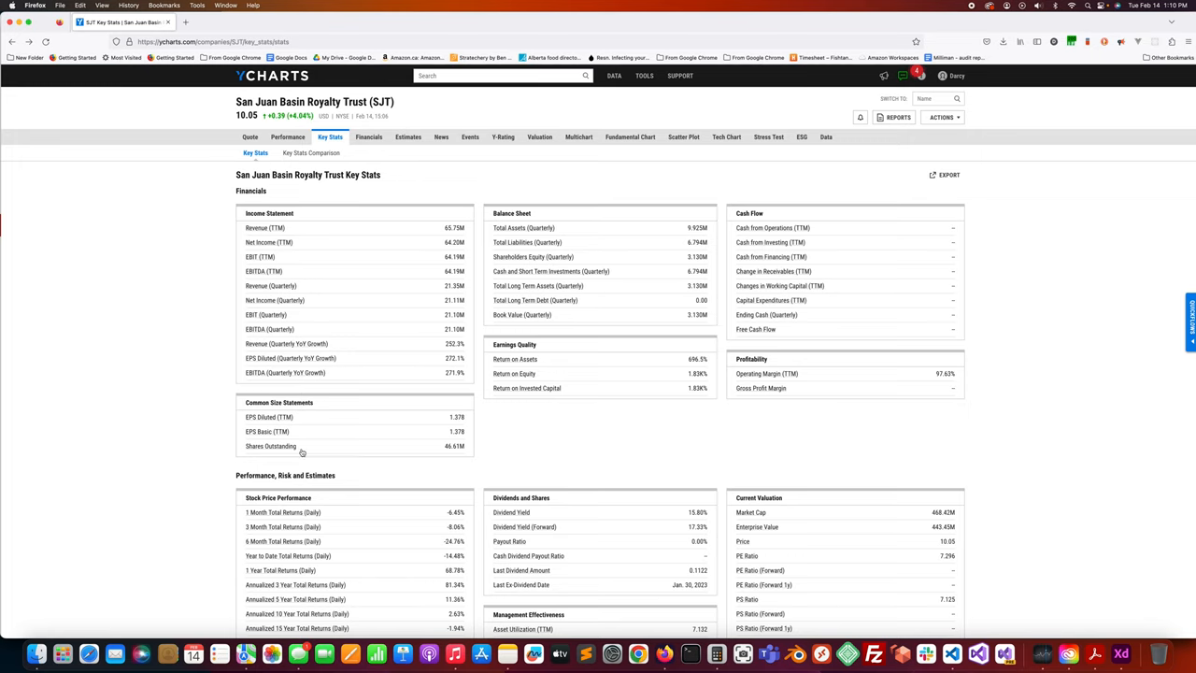
View SJT's Shares Outstanding history (46.61M) and return to Key Stats.
left_click(271, 445)
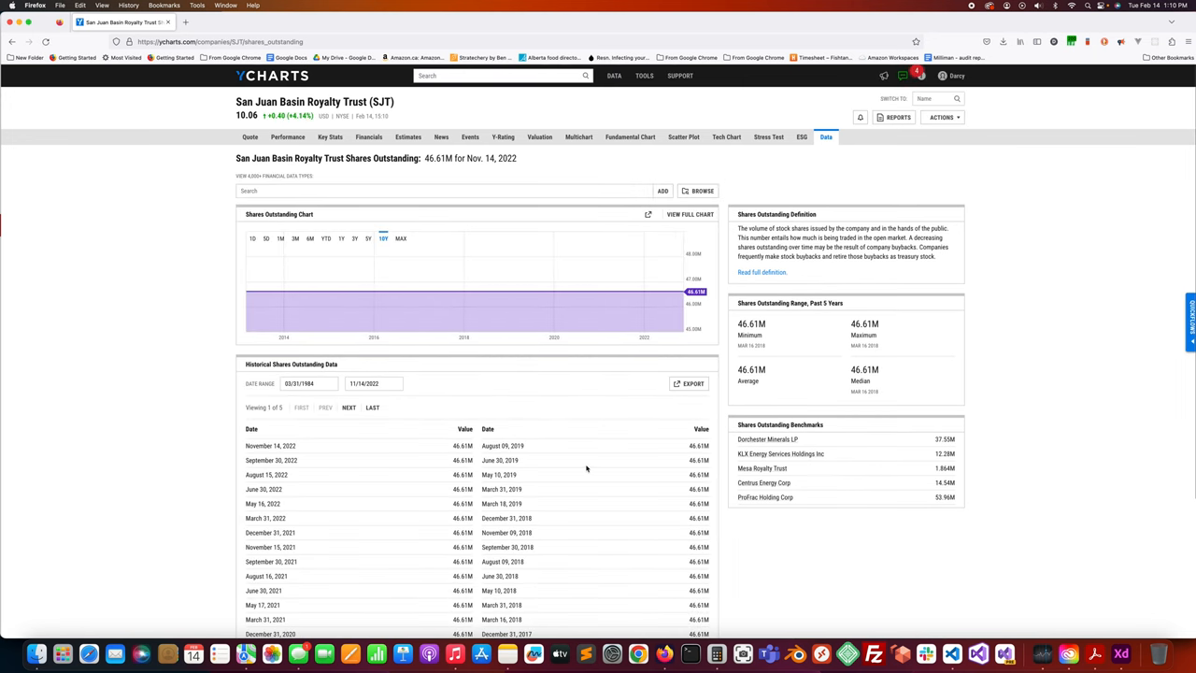
left_click(328, 136)
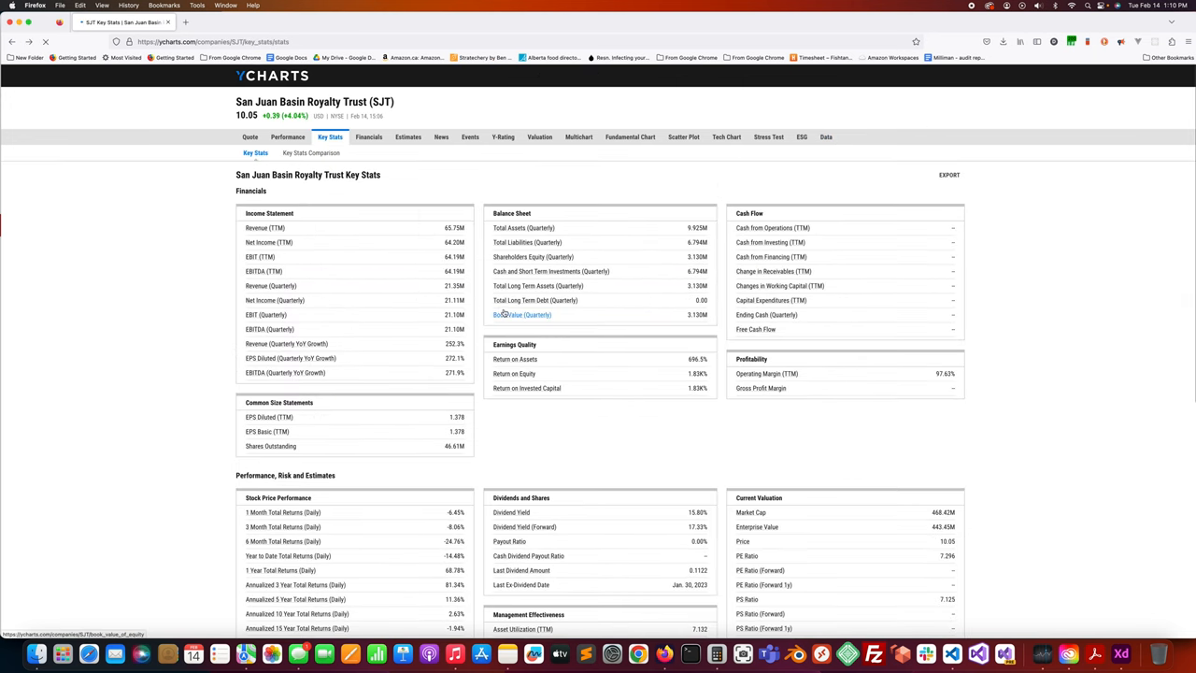
left_click(250, 136)
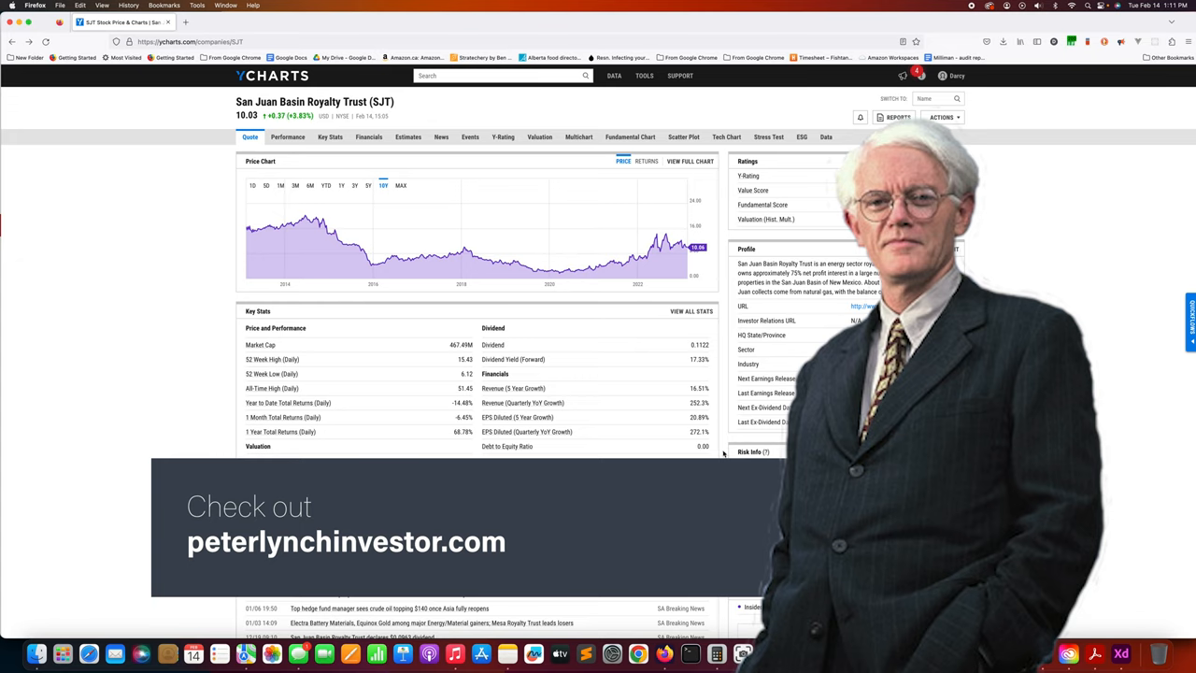
mouse_move(722, 452)
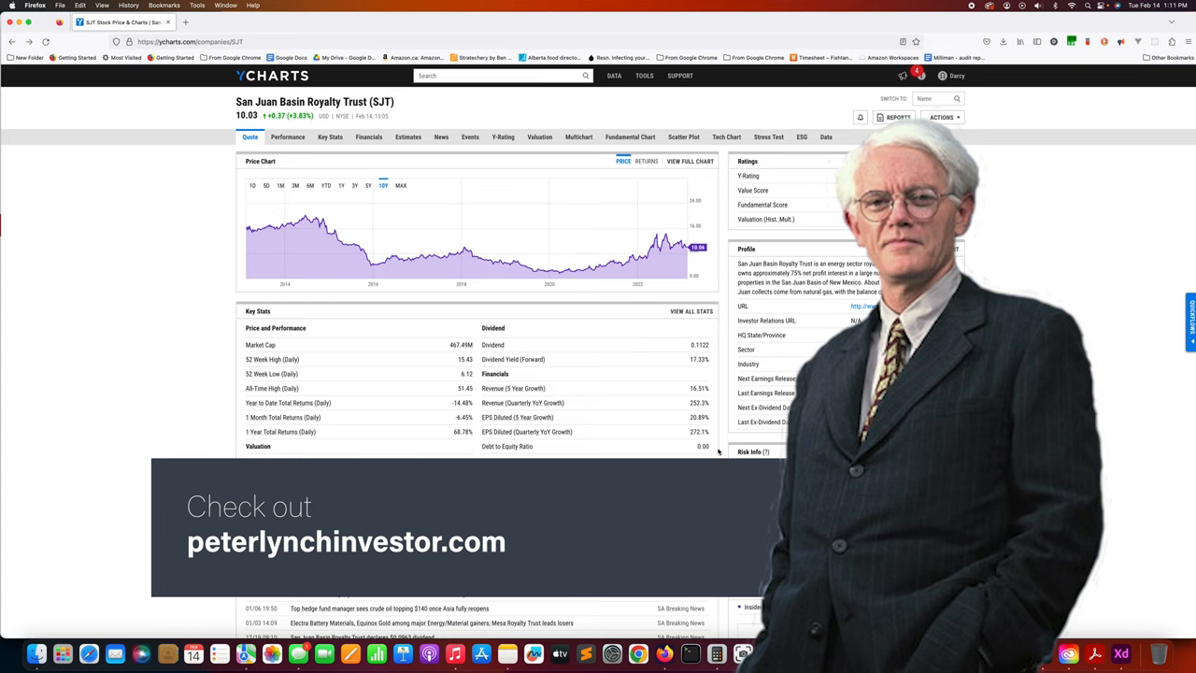
mouse_move(534, 370)
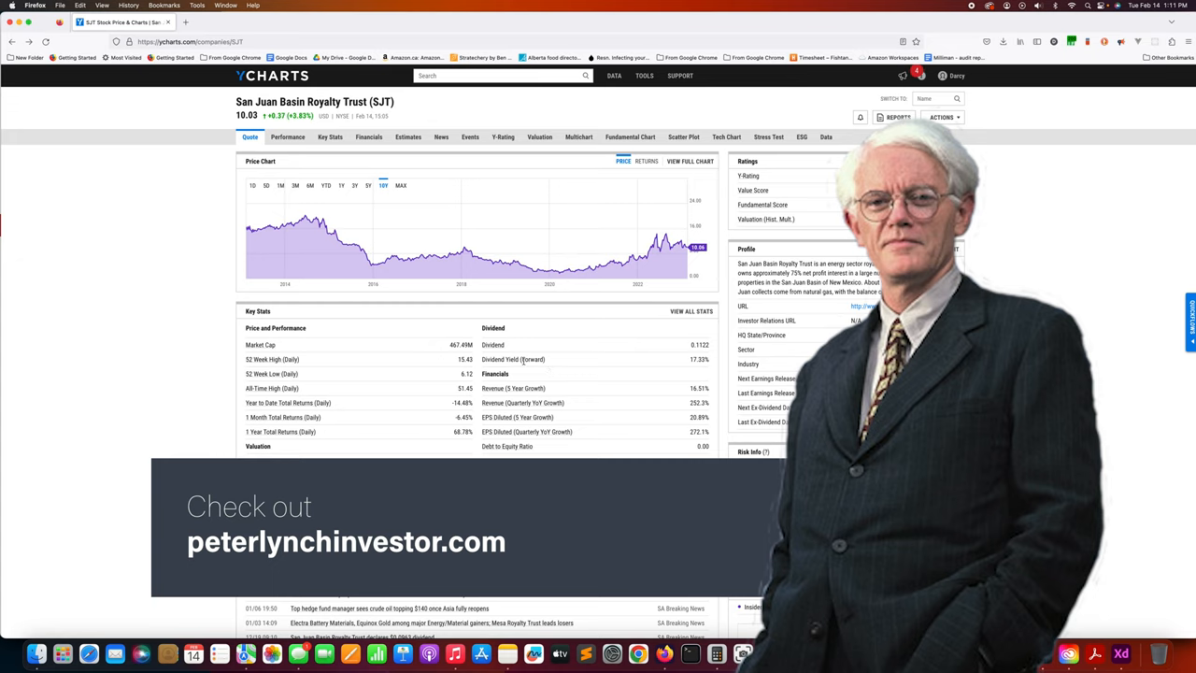
mouse_move(121, 209)
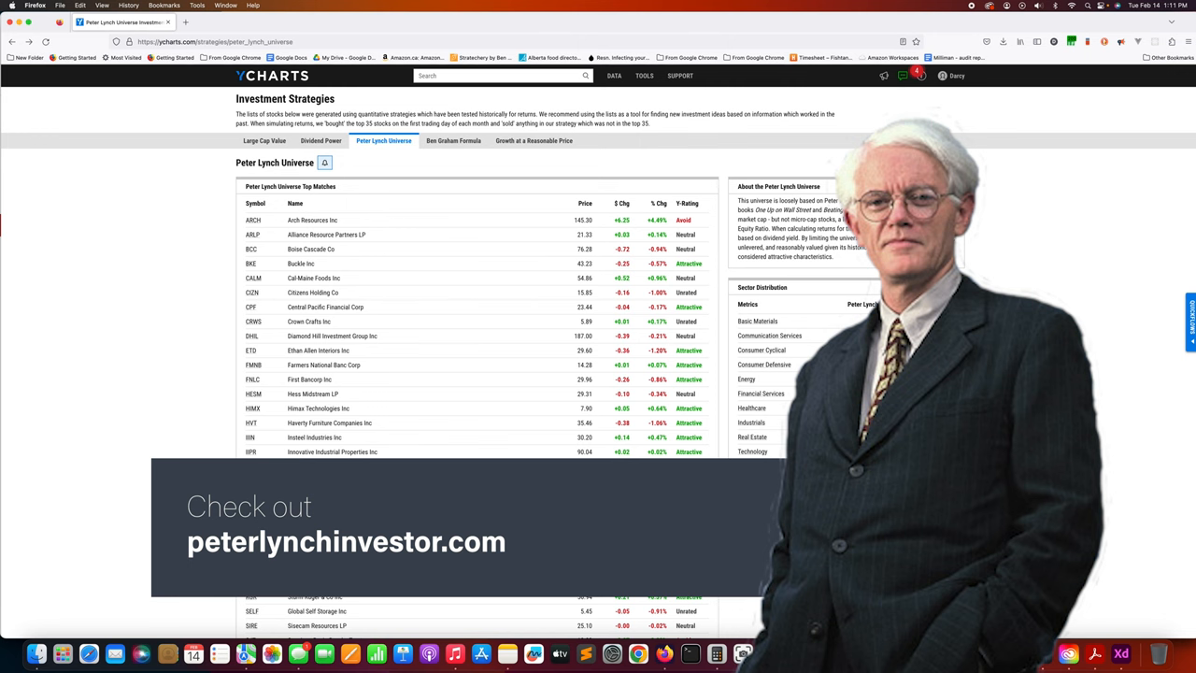
Scroll down the Peter Lynch Universe Top Matches table to see more stocks and ratings.
scroll("down", 3)
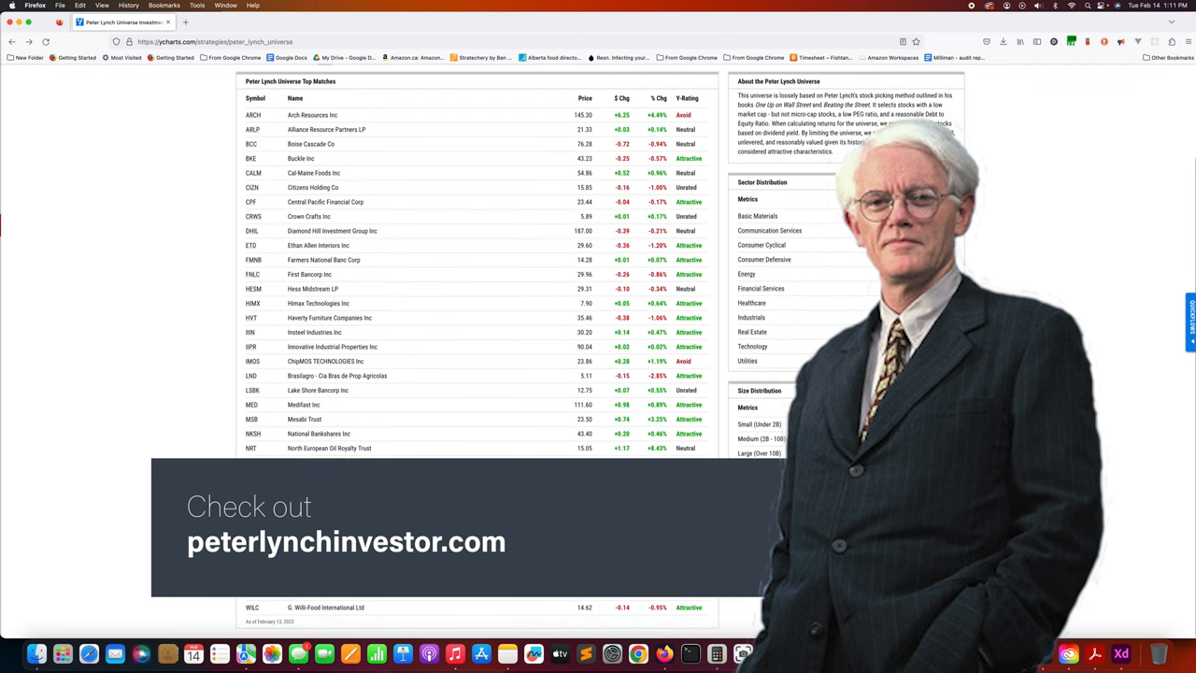